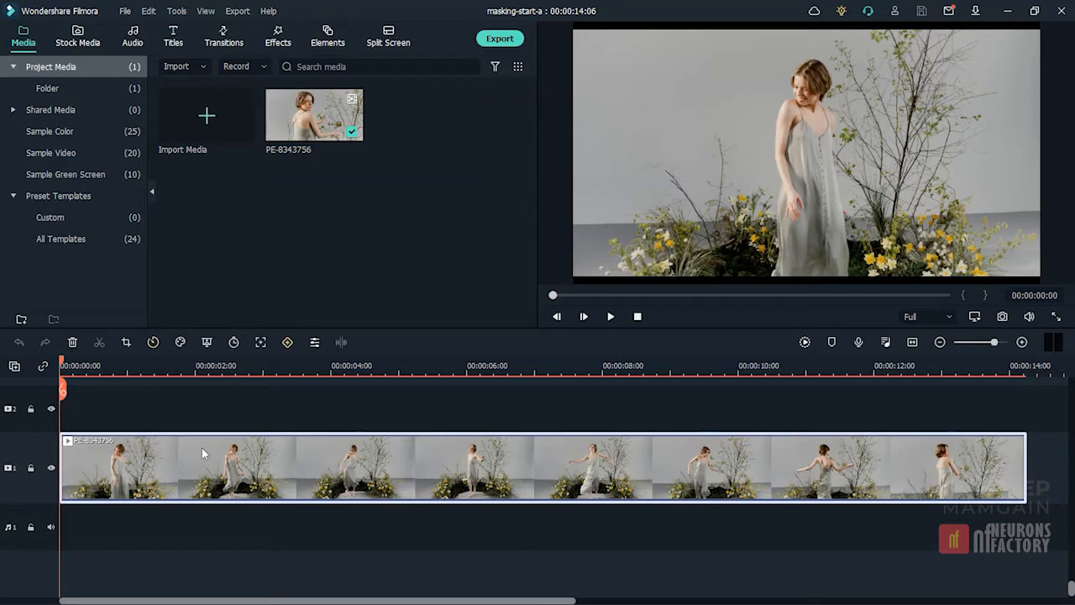
# - Apply the Hero moment speed ramp preset to the dancer clip
pyautogui.click(153, 342)
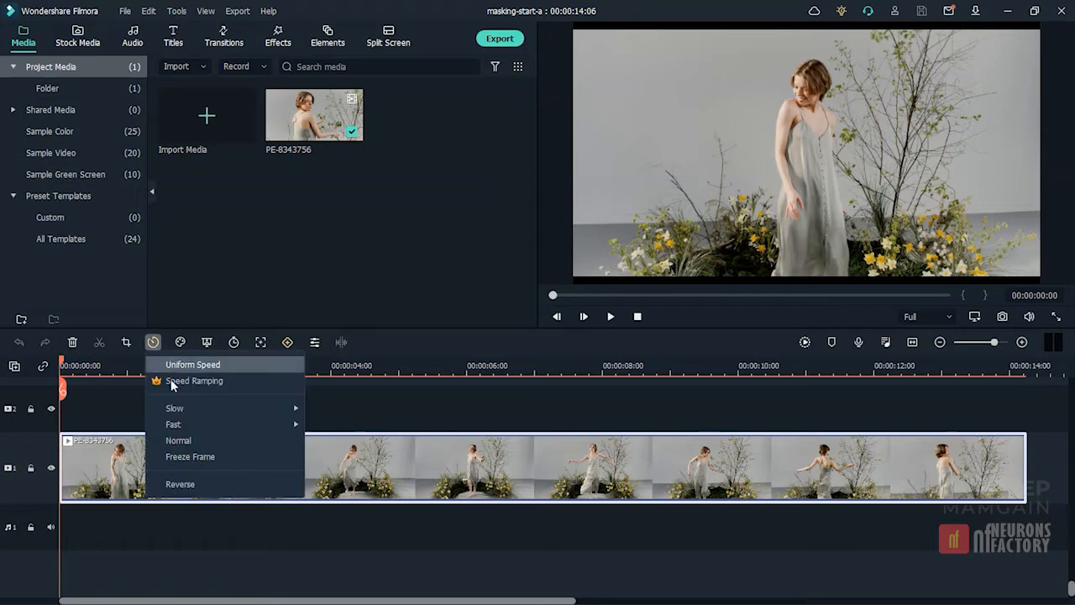
pyautogui.click(194, 380)
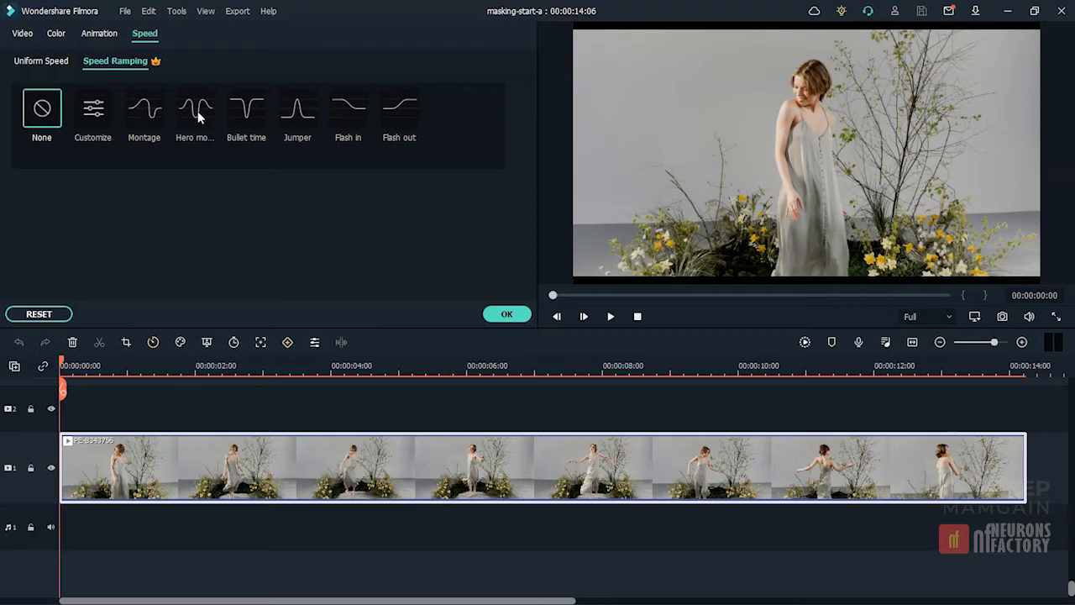
pyautogui.click(194, 109)
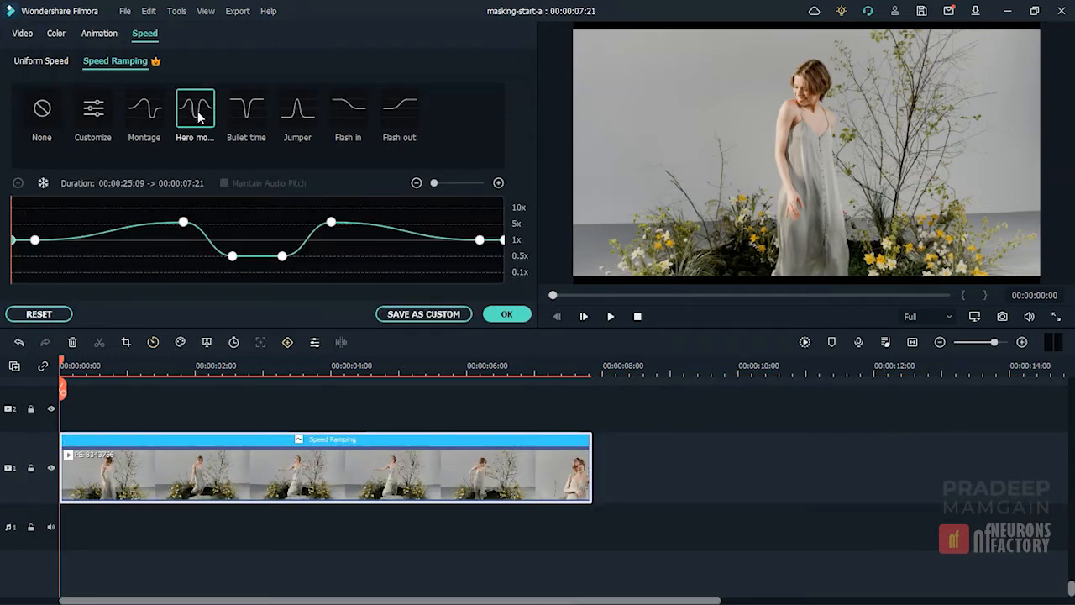
# - Play the ramped seven-second clip in the preview, then stop it at the start
pyautogui.click(611, 317)
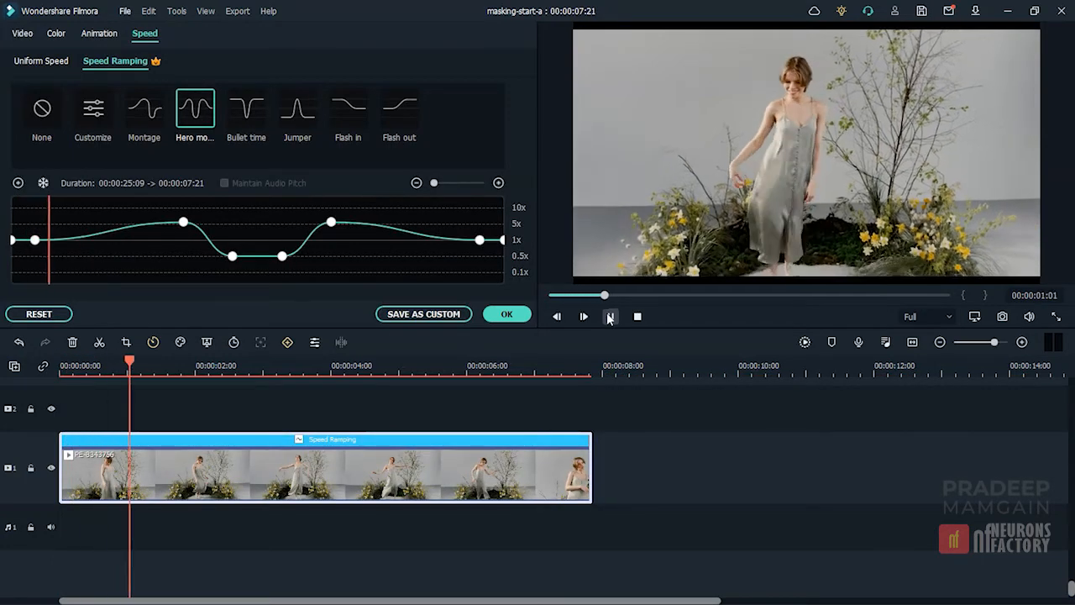
pyautogui.click(610, 317)
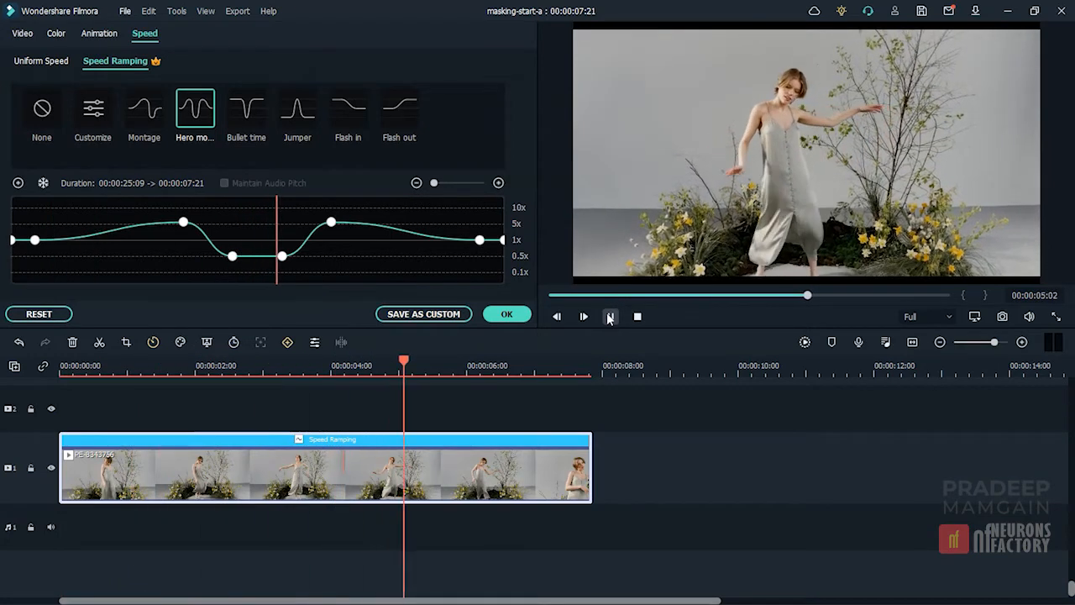
pyautogui.click(584, 317)
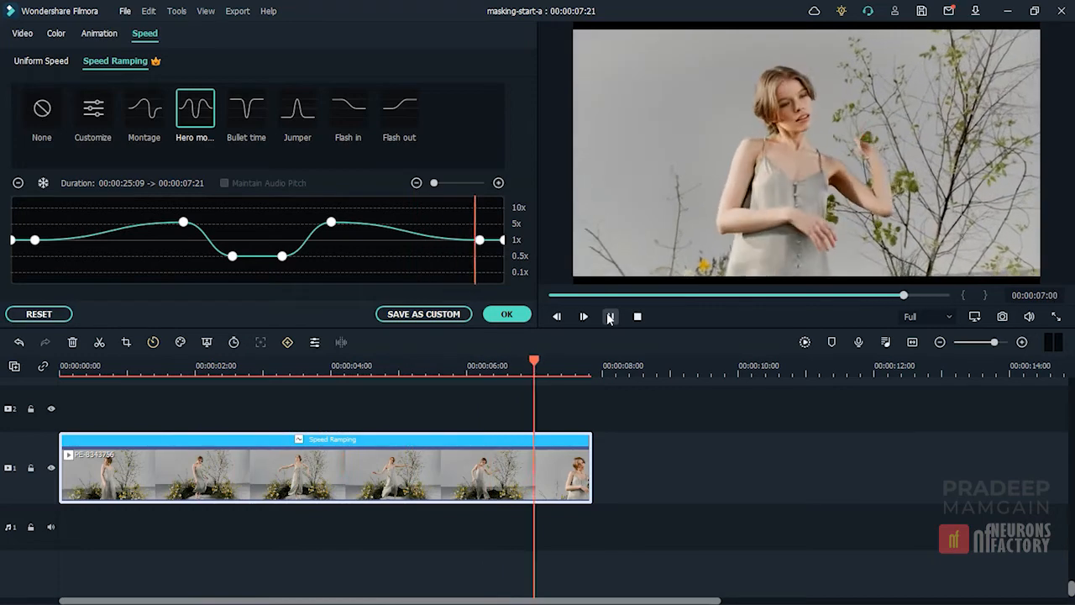
pyautogui.click(636, 317)
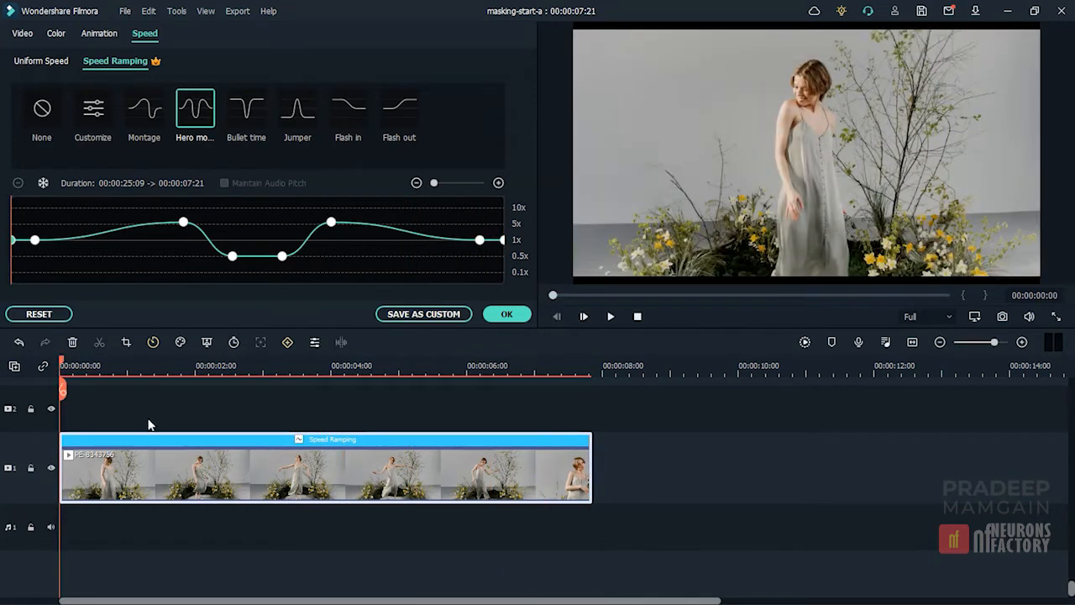
pyautogui.moveTo(46, 444)
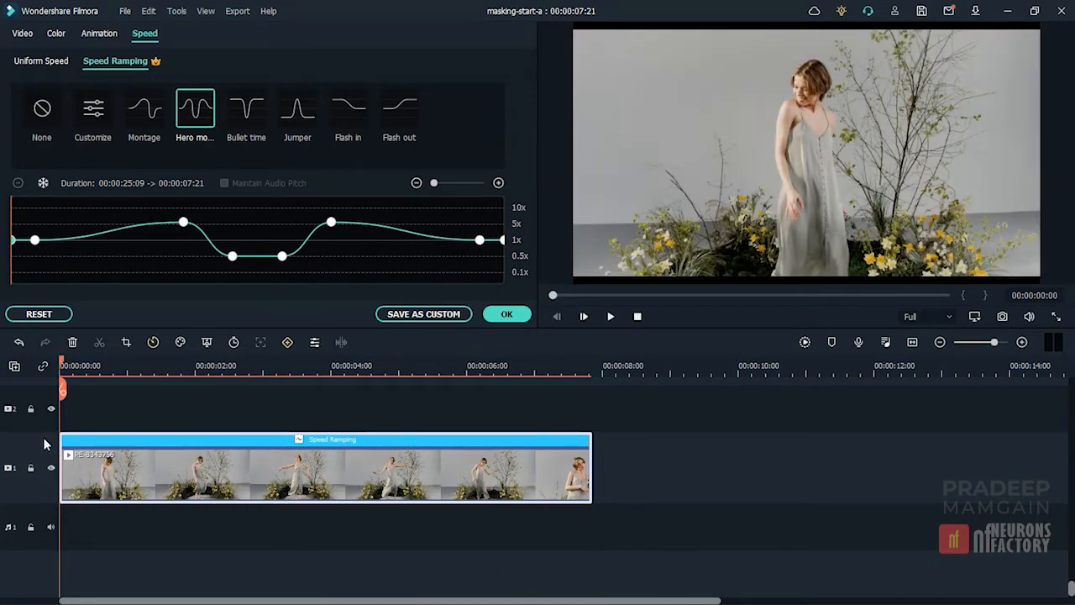
# - Duplicate the clip to track 2, add Grainy Blur to the track 1 copy, and open the top clip
pyautogui.click(93, 110)
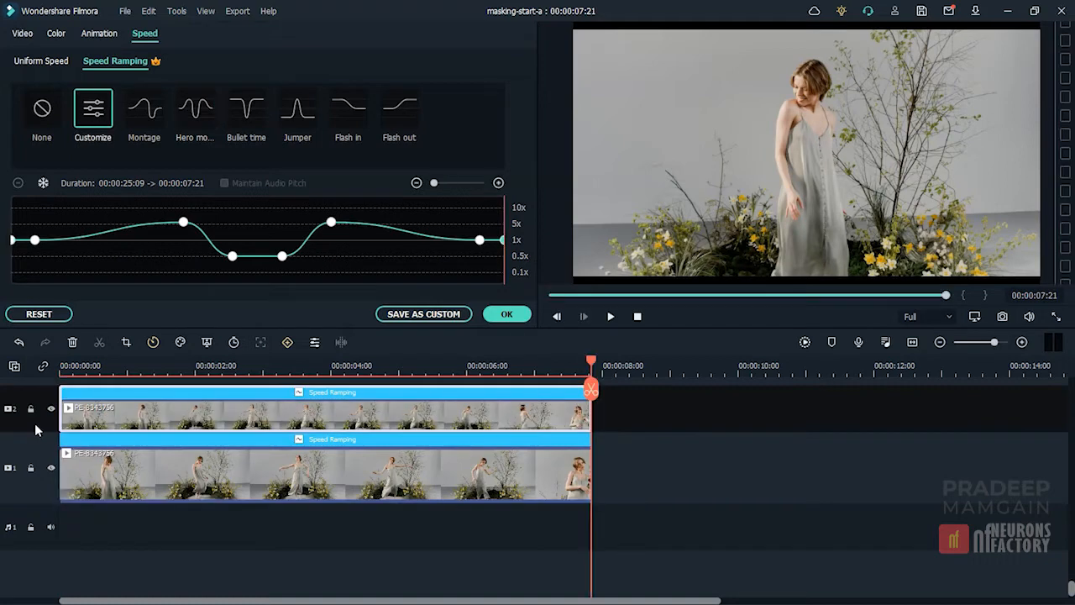
pyautogui.click(507, 313)
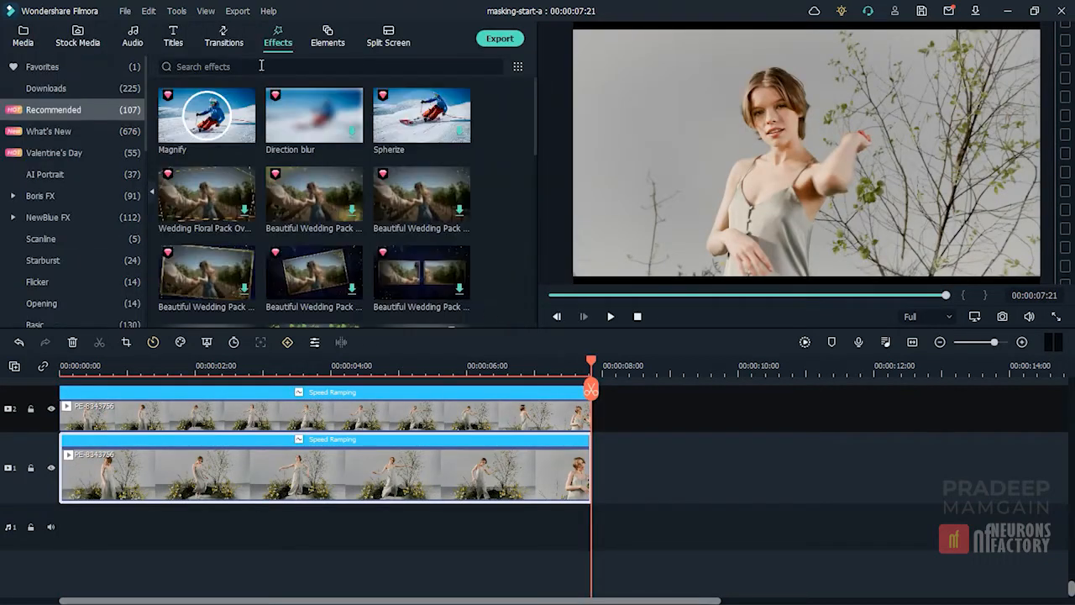
pyautogui.write('blur')
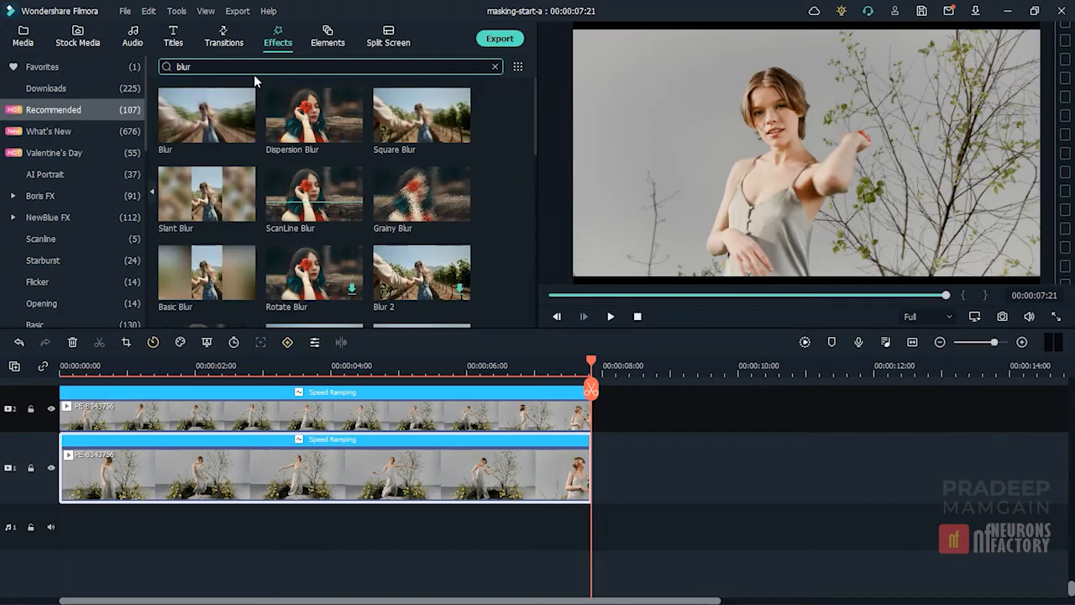
pyautogui.click(421, 194)
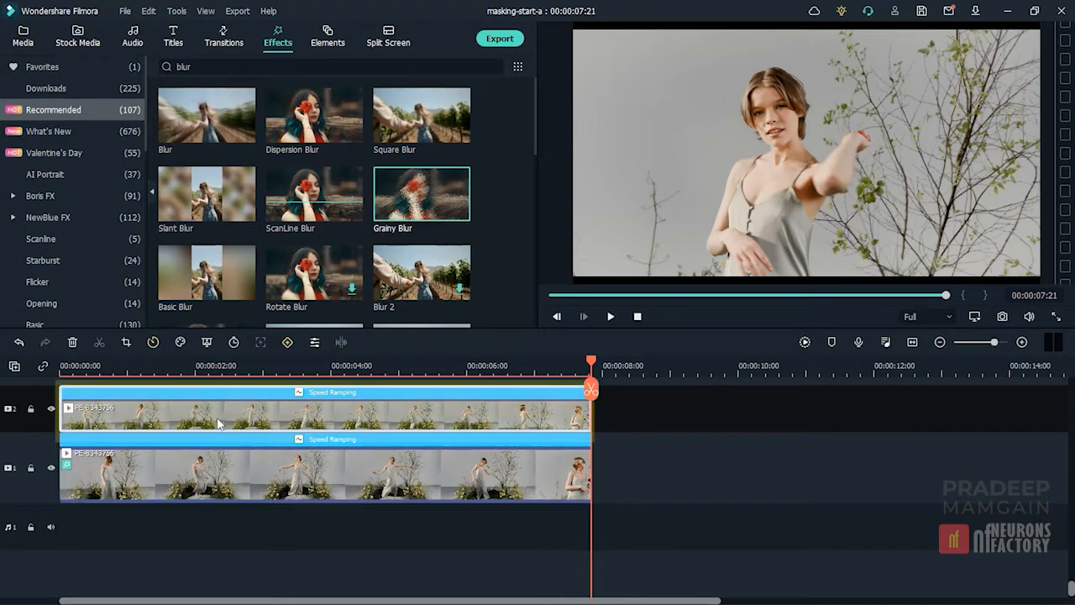
pyautogui.doubleClick(328, 410)
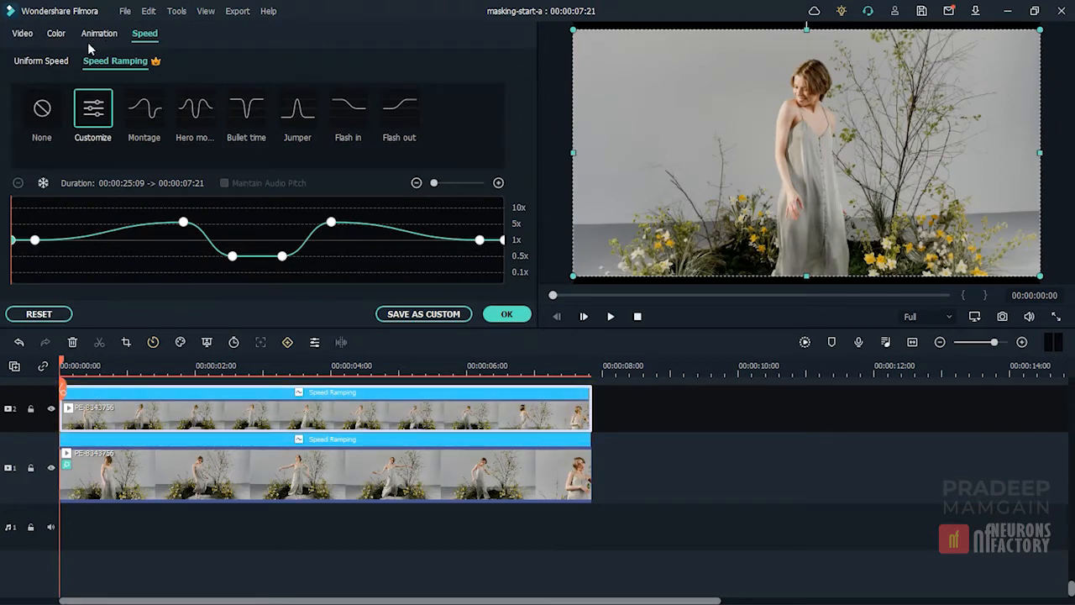
# - Add a rectangle mask with feathered edges, slightly narrower and taller, positioned over the dancer's head
pyautogui.click(22, 33)
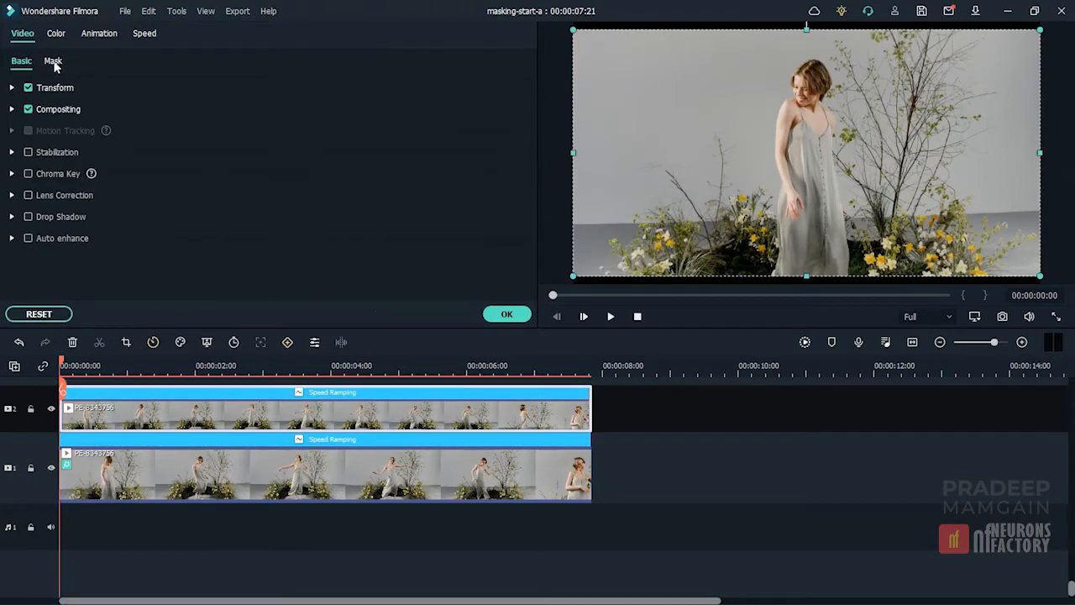
pyautogui.click(52, 61)
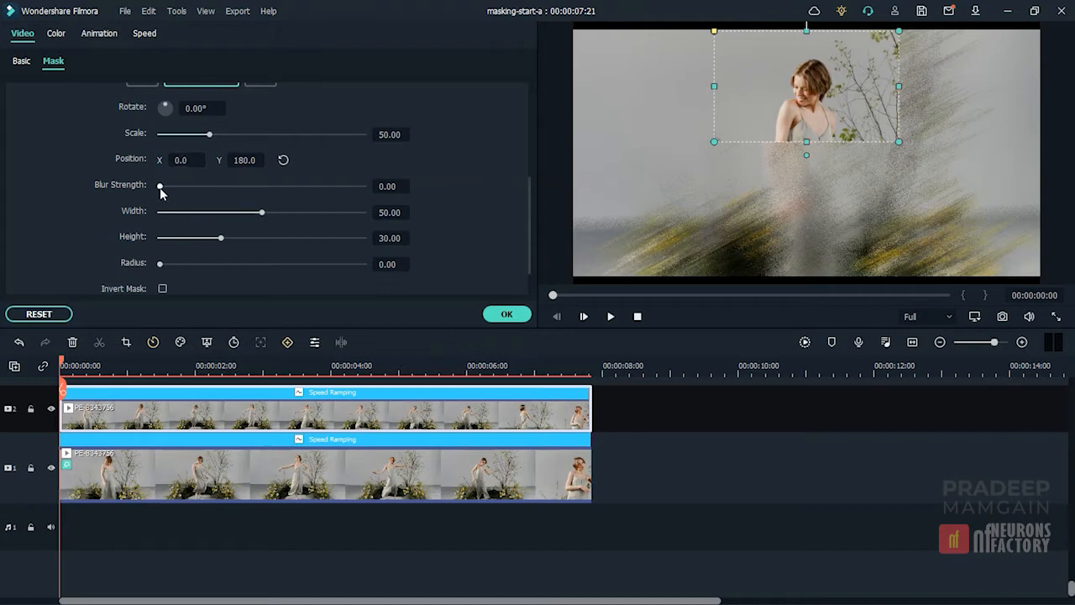
pyautogui.moveTo(159, 184); pyautogui.dragTo(215, 184)
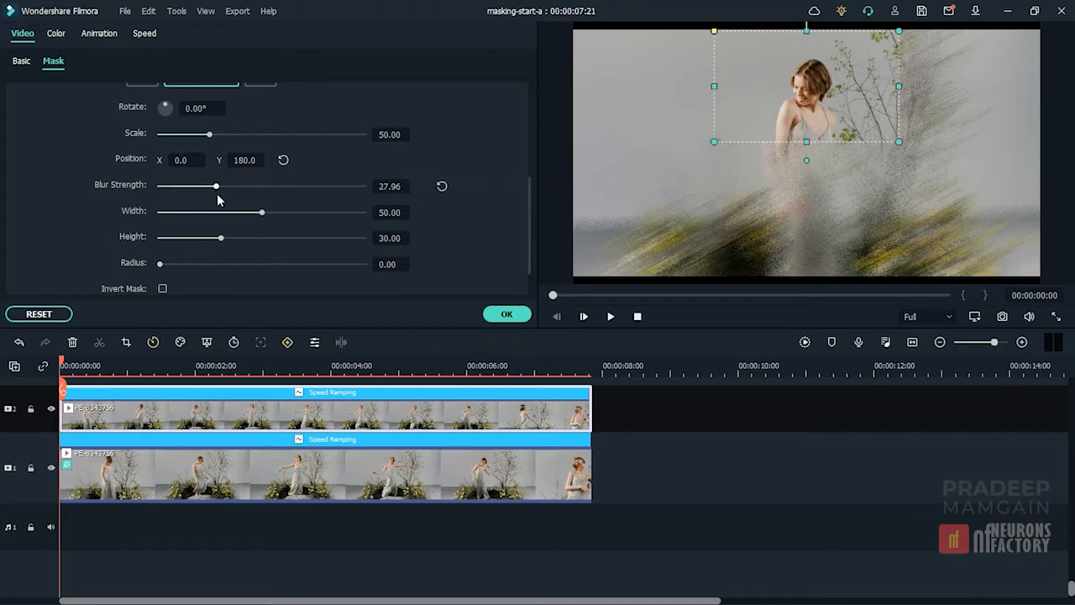
pyautogui.moveTo(262, 212); pyautogui.dragTo(258, 212)
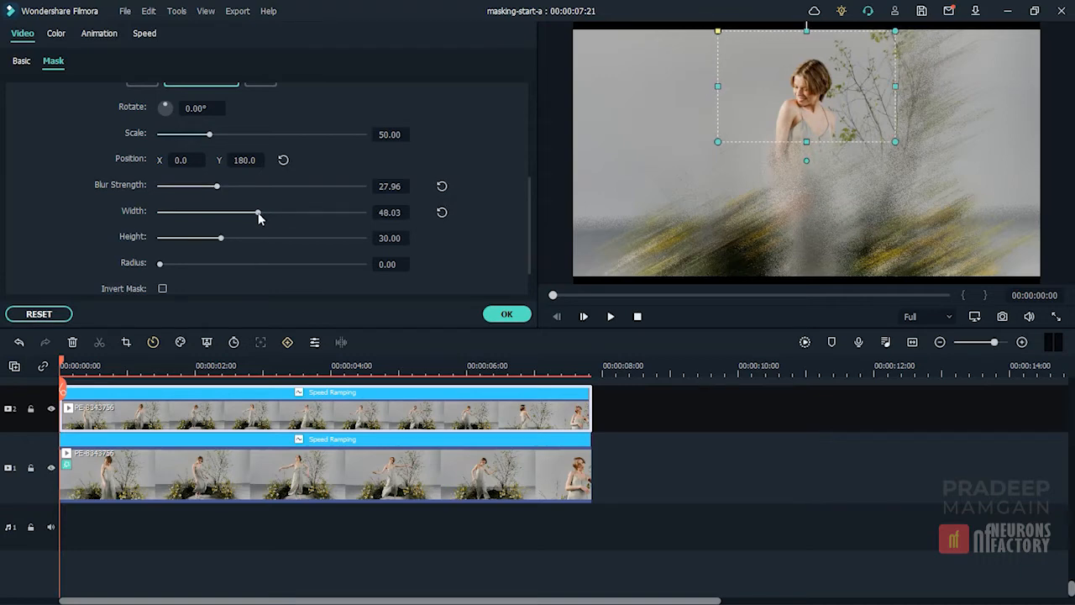
pyautogui.moveTo(216, 237); pyautogui.dragTo(229, 237)
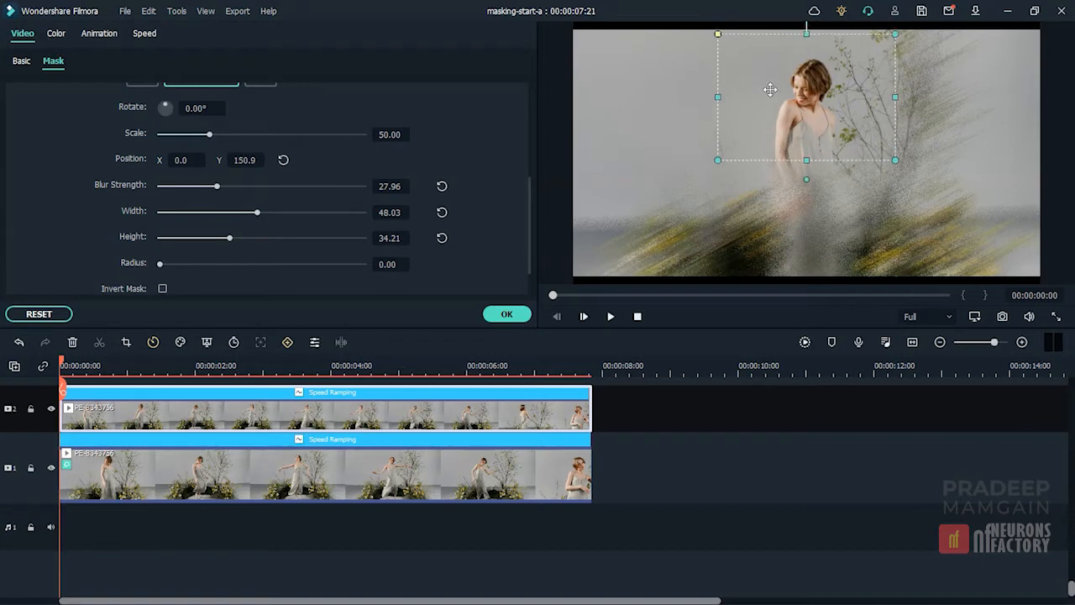
pyautogui.moveTo(770, 89); pyautogui.dragTo(771, 85)
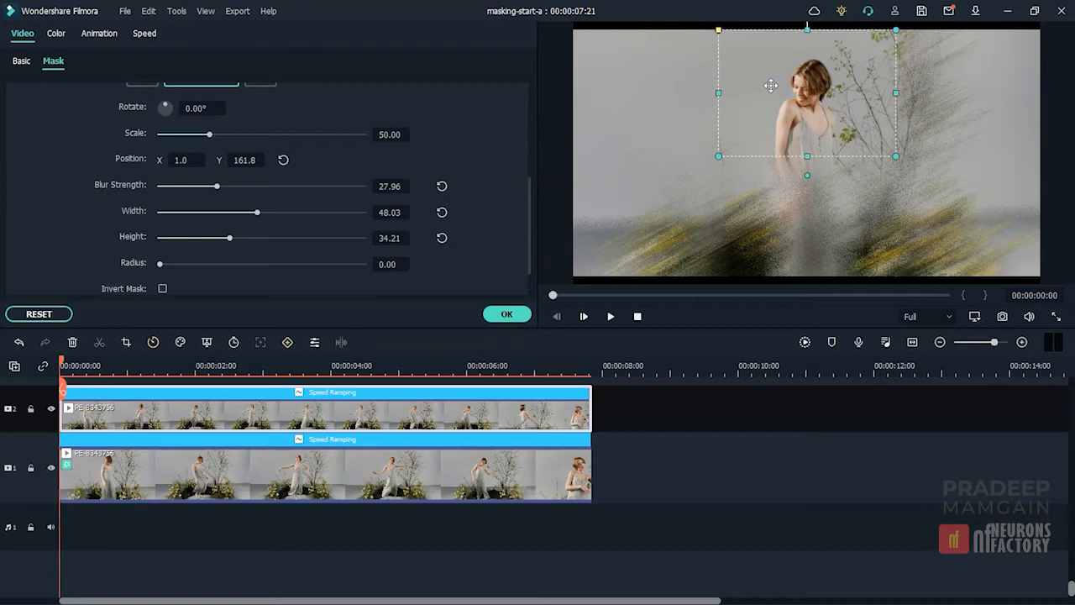
pyautogui.moveTo(806, 175)
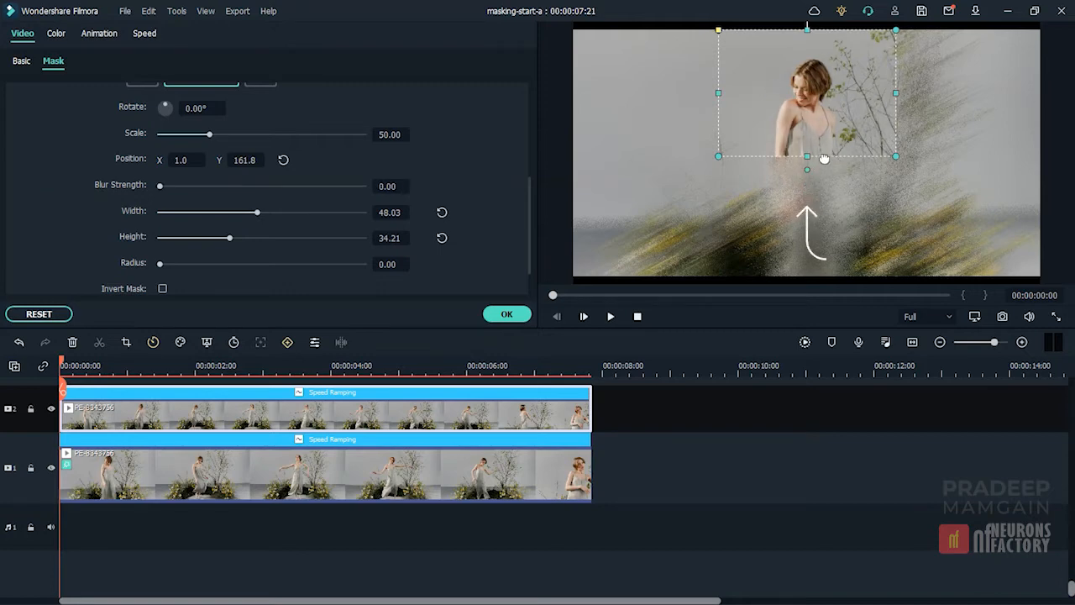
# - Strengthen the mask edge feathering and round its corners to a radius of about 16
pyautogui.moveTo(160, 186); pyautogui.dragTo(275, 186)
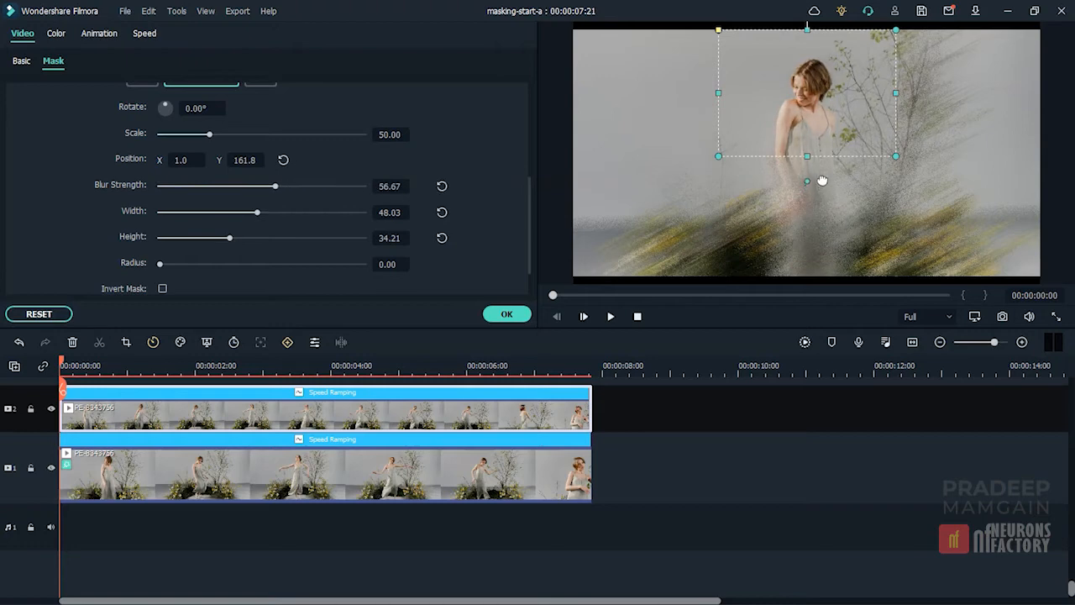
pyautogui.moveTo(274, 186); pyautogui.dragTo(255, 186)
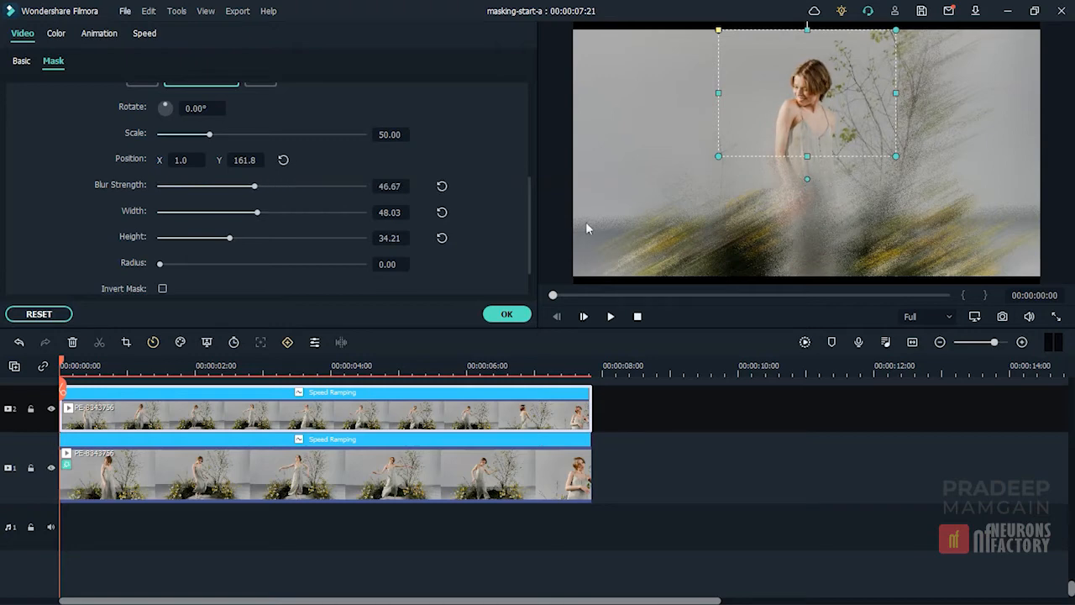
pyautogui.moveTo(159, 262); pyautogui.dragTo(212, 263)
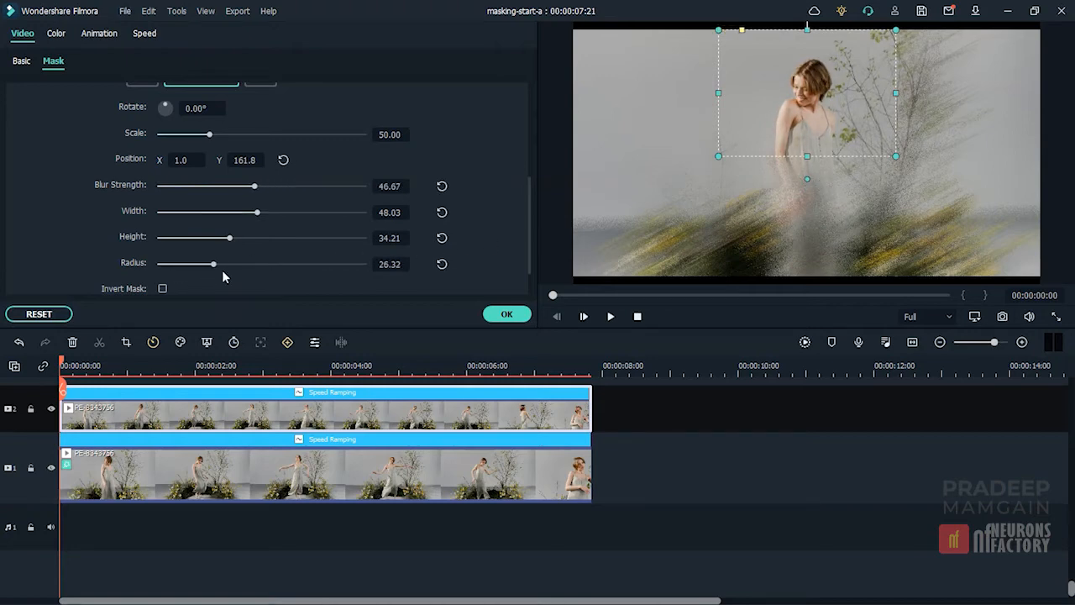
pyautogui.moveTo(211, 263); pyautogui.dragTo(258, 263)
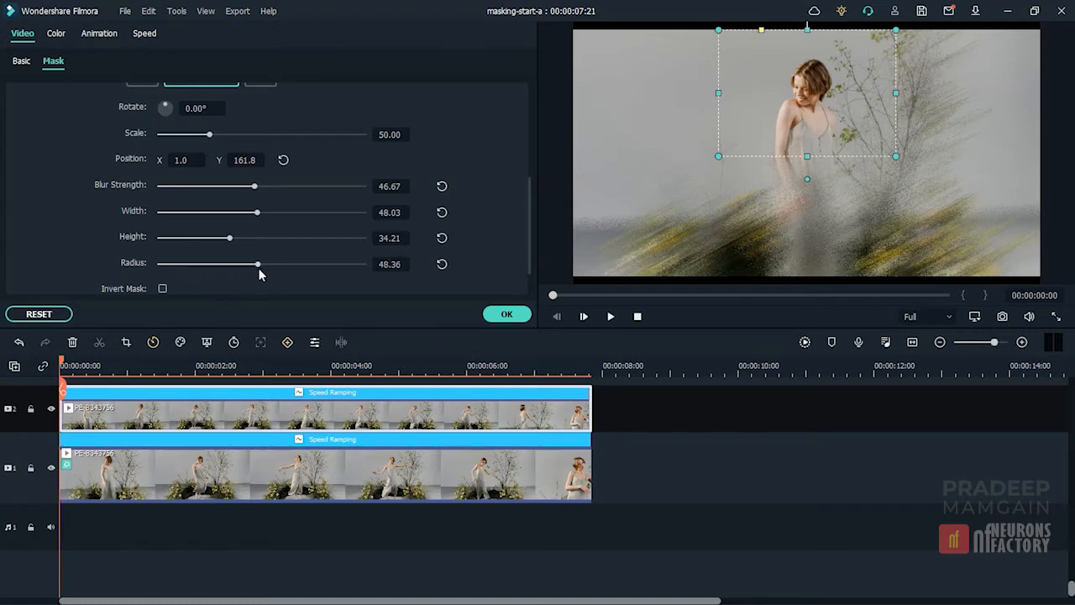
pyautogui.moveTo(259, 264); pyautogui.dragTo(176, 264)
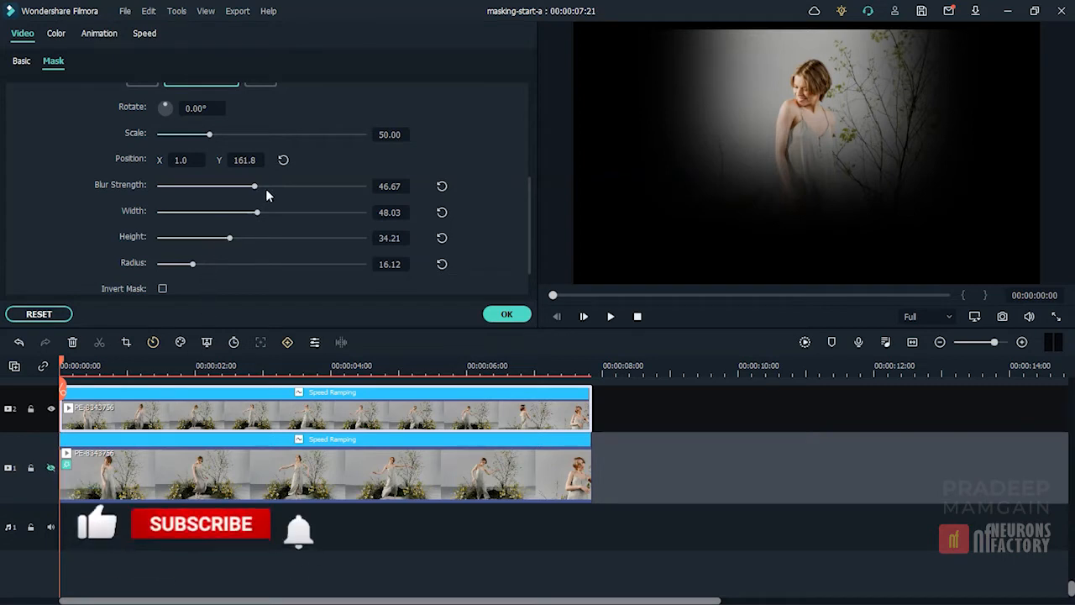
# - Remove edge blur, test corner radii up to an oval, then set radius 0 and blur 26.64
pyautogui.moveTo(255, 186); pyautogui.dragTo(159, 185)
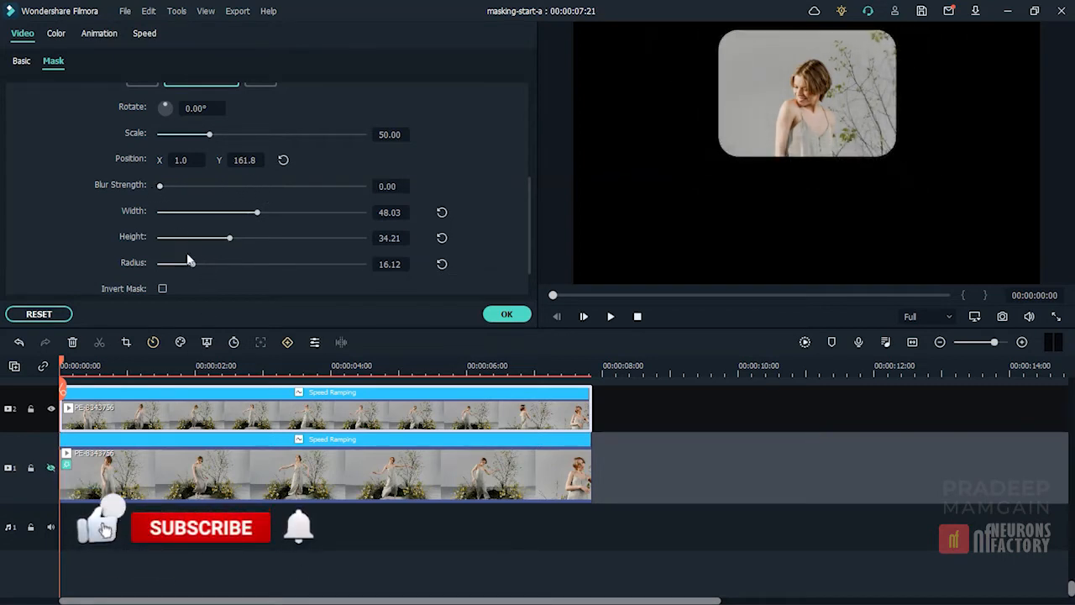
pyautogui.moveTo(195, 262); pyautogui.dragTo(173, 263)
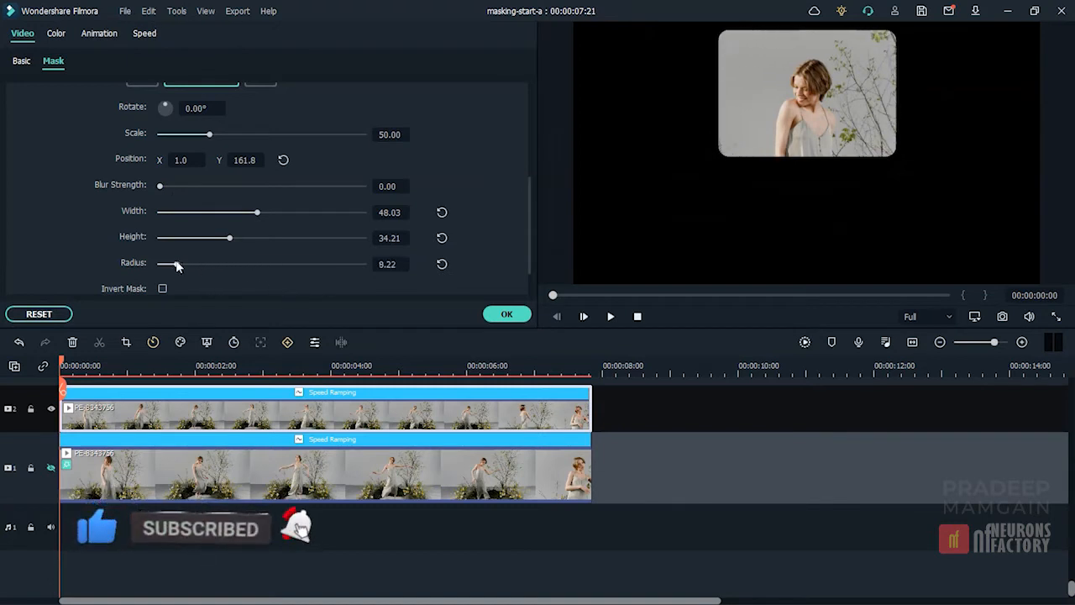
pyautogui.moveTo(176, 264); pyautogui.dragTo(220, 264)
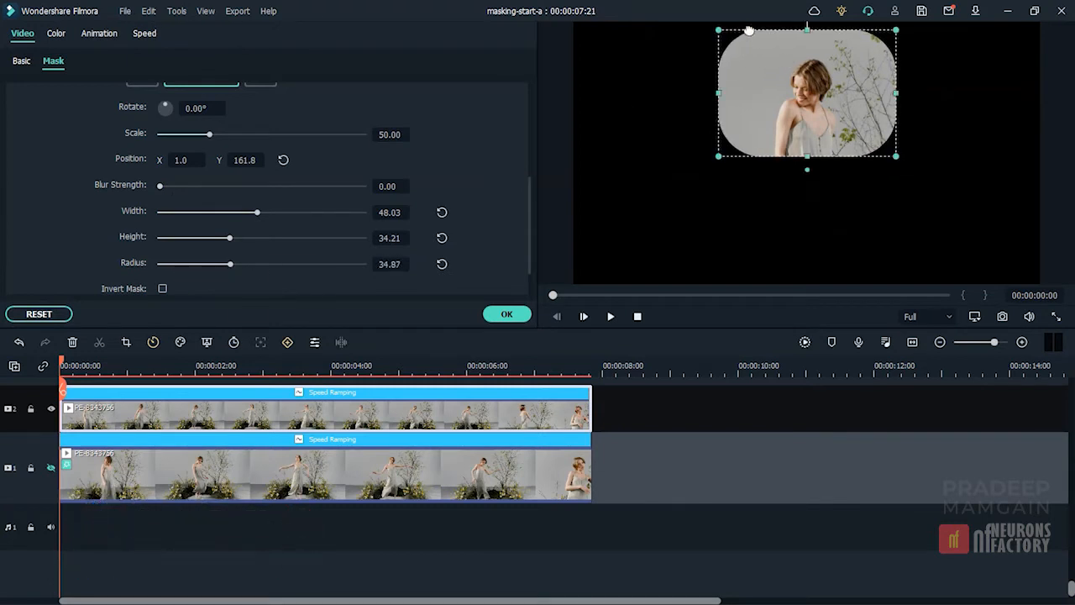
pyautogui.moveTo(220, 264); pyautogui.dragTo(293, 264)
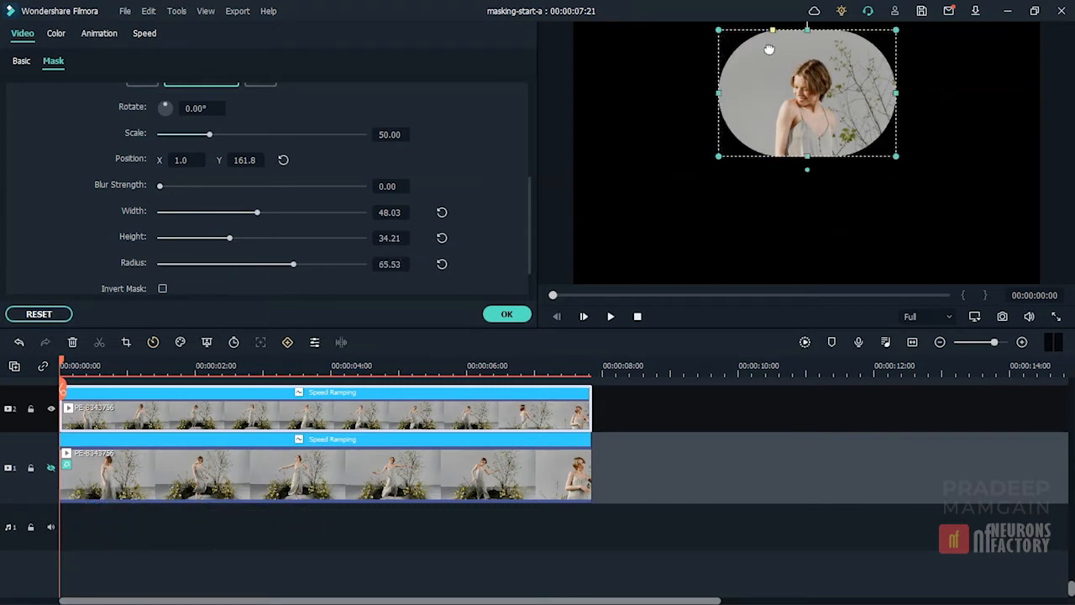
pyautogui.moveTo(293, 264); pyautogui.dragTo(159, 264)
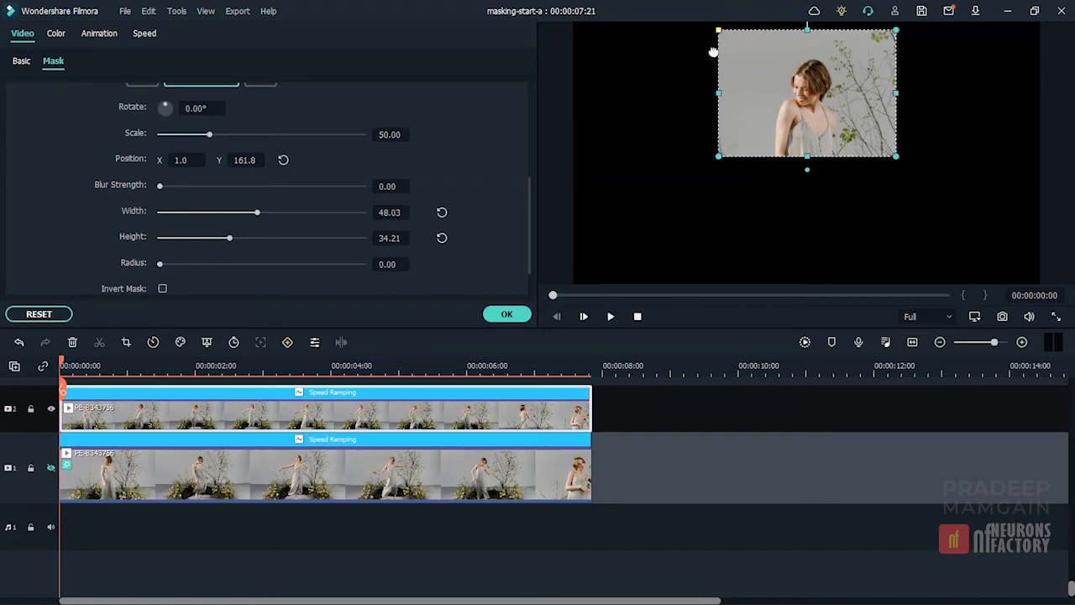
pyautogui.moveTo(176, 206)
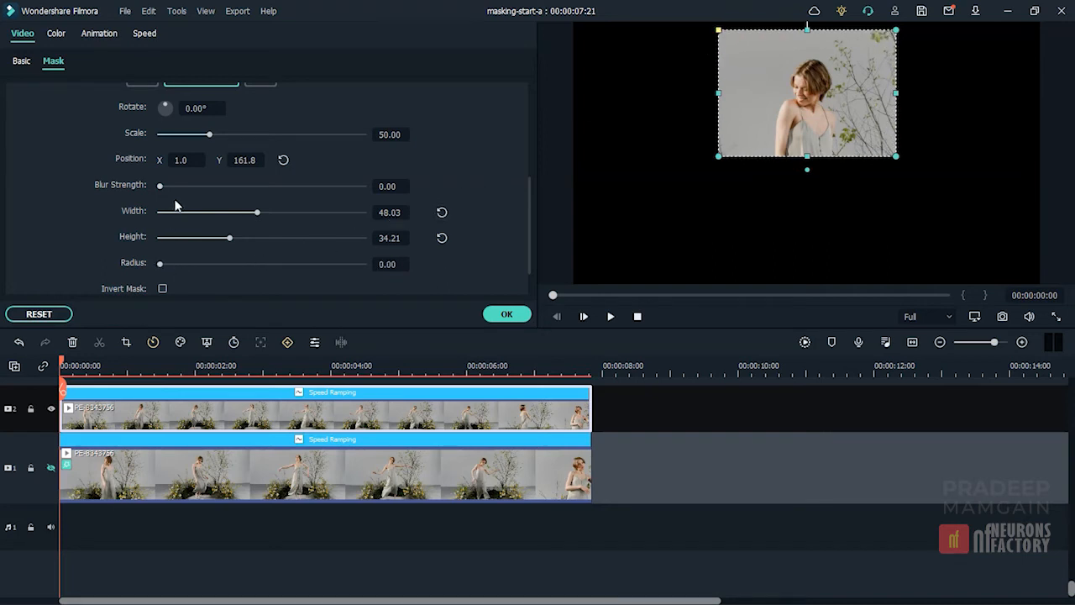
pyautogui.moveTo(159, 186); pyautogui.dragTo(213, 185)
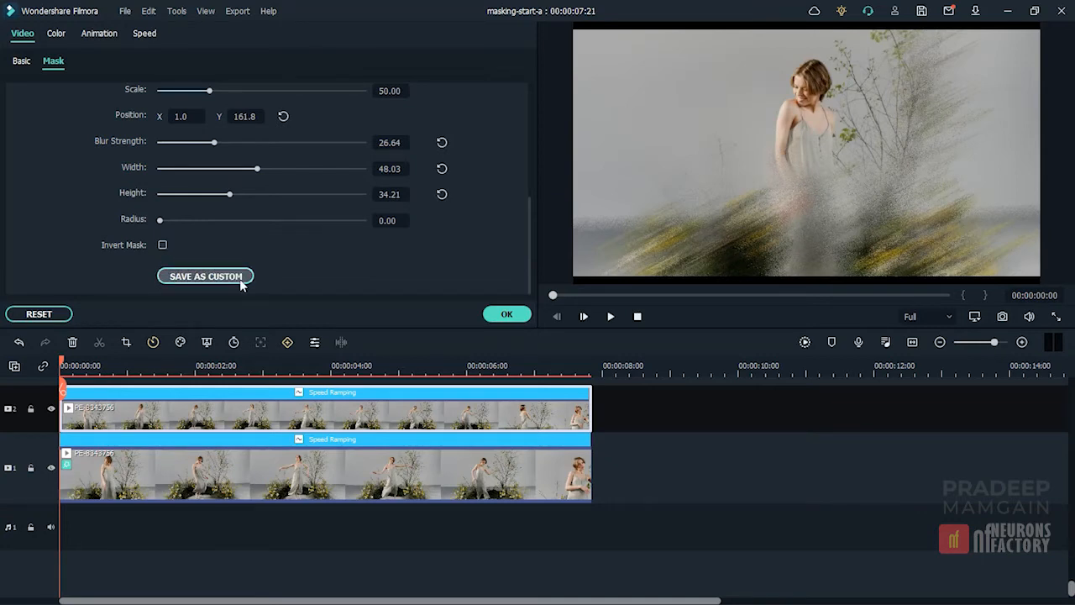
# - Keyframe the mask later in the clip, recentring and narrowing it around the dancer
pyautogui.click(206, 275)
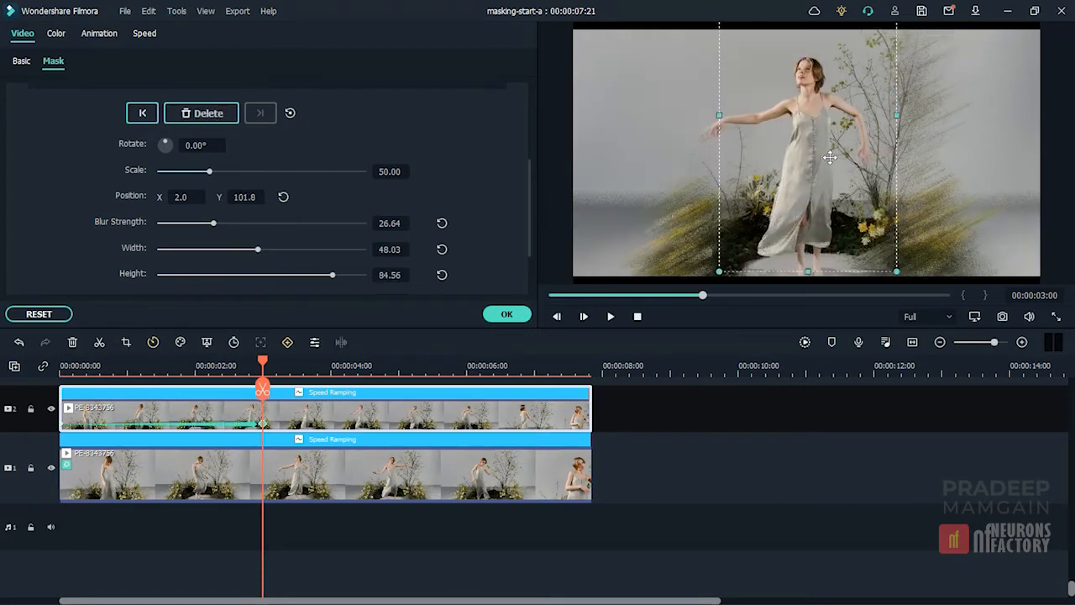
pyautogui.moveTo(830, 158); pyautogui.dragTo(820, 197)
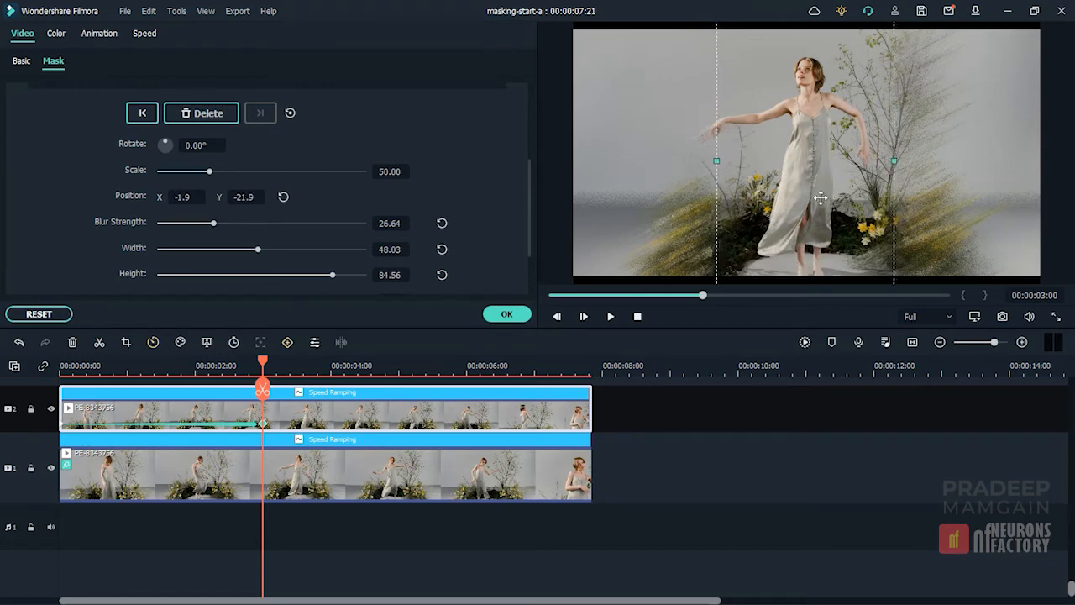
pyautogui.click(21, 60)
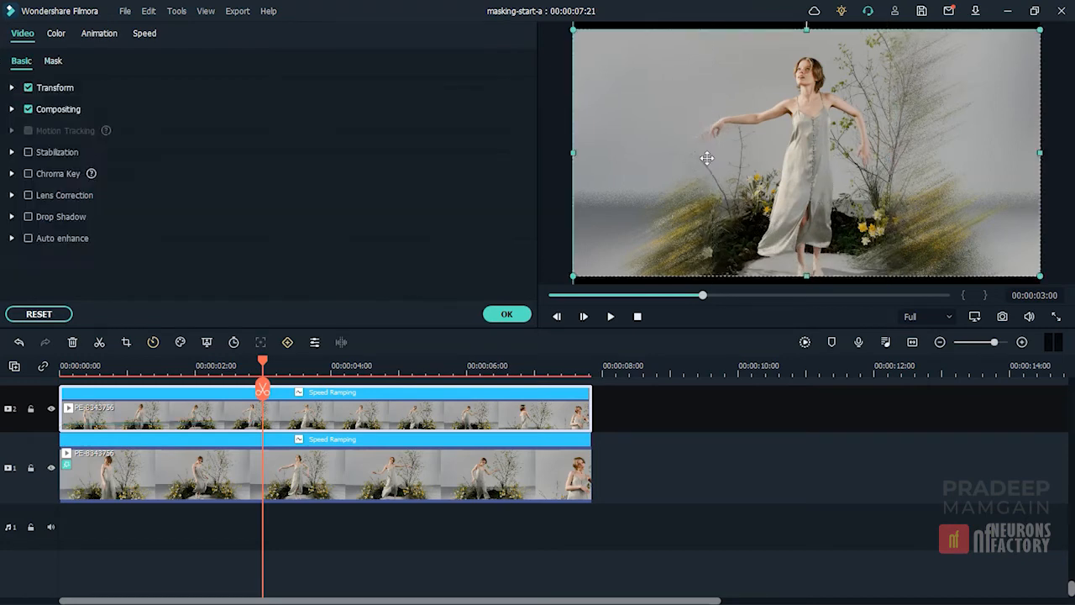
pyautogui.click(53, 60)
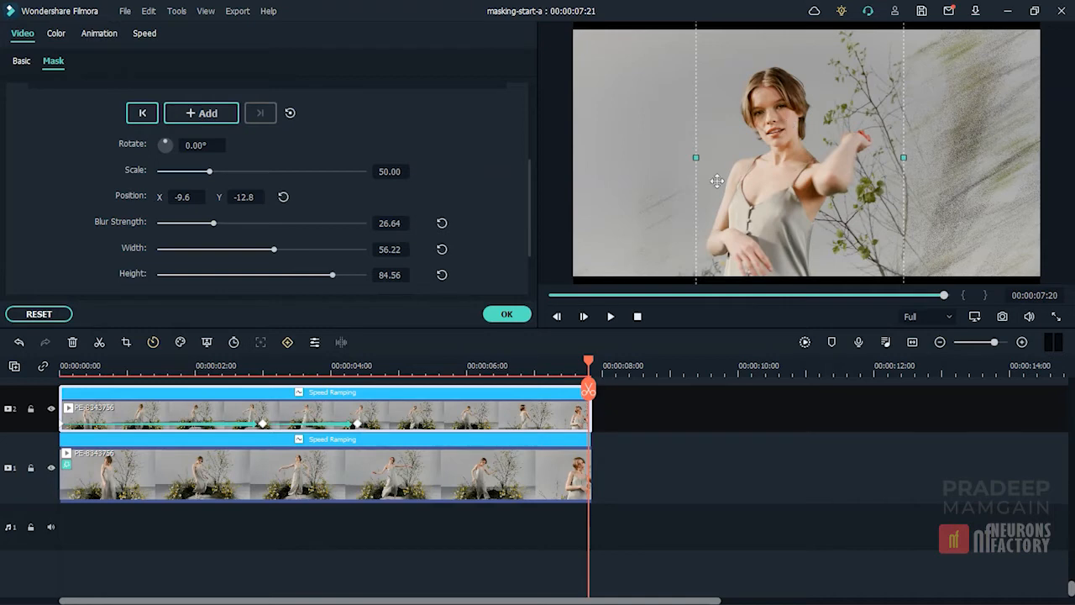
pyautogui.moveTo(273, 248); pyautogui.dragTo(212, 249)
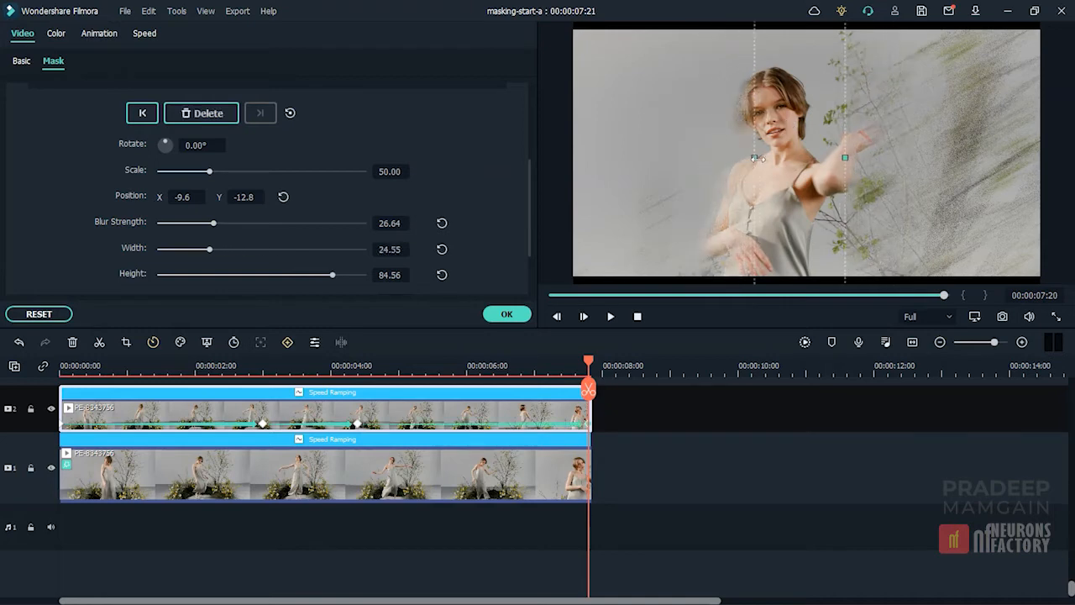
pyautogui.moveTo(210, 248); pyautogui.dragTo(217, 249)
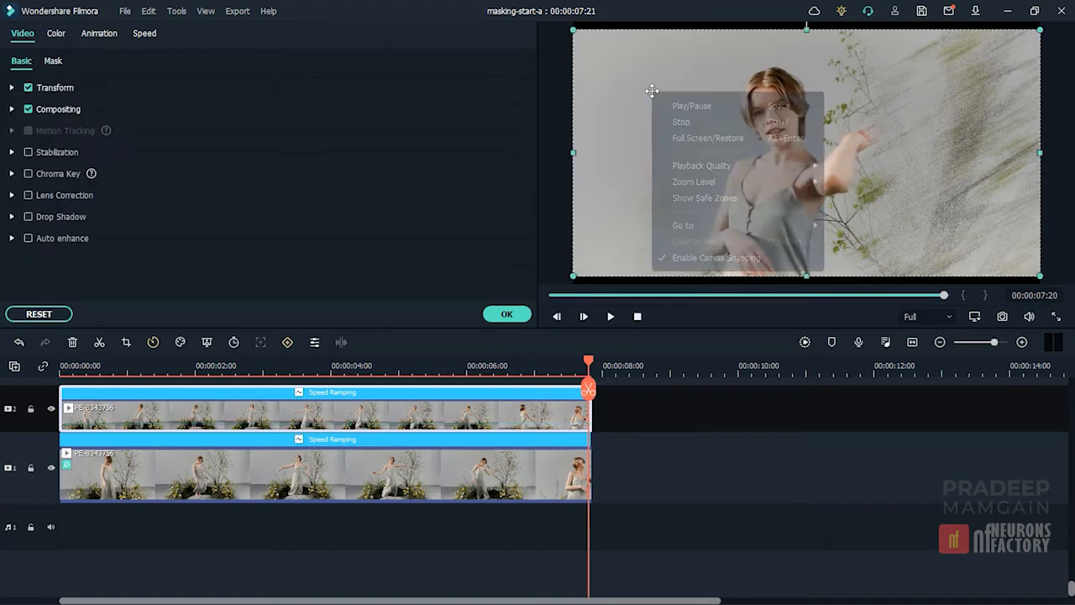
pyautogui.moveTo(694, 182)
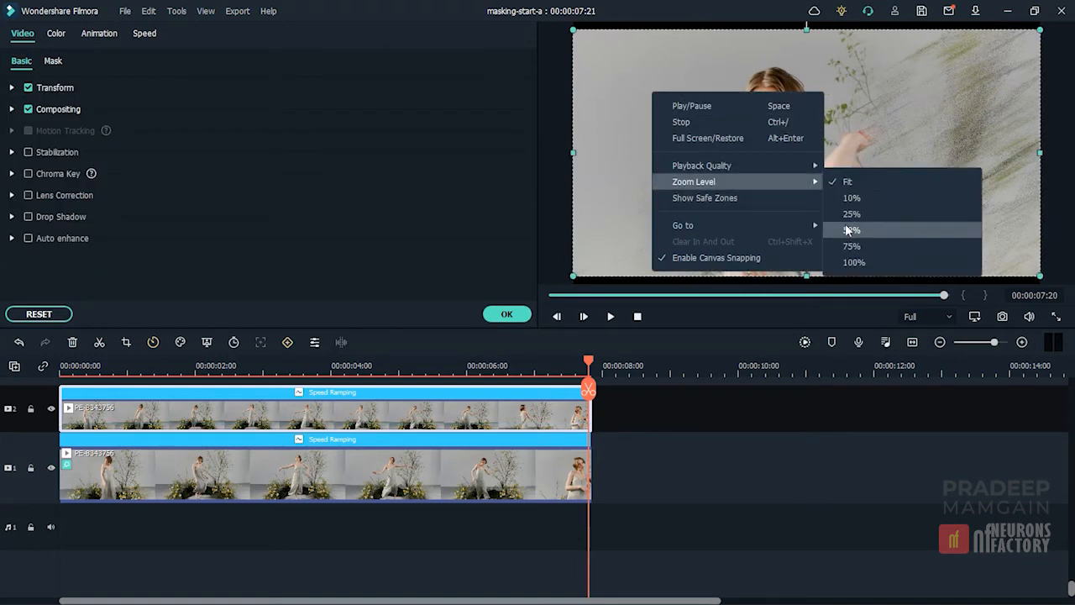
# - Zoom the preview out and resize the mask to frame the dancer's upper body near the end
pyautogui.click(53, 60)
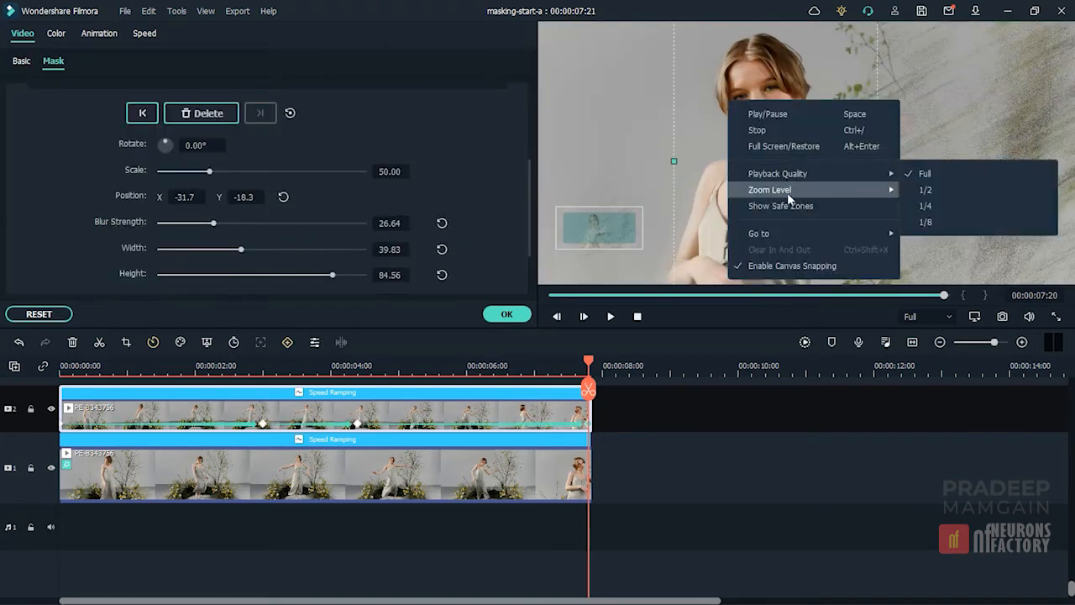
pyautogui.click(924, 205)
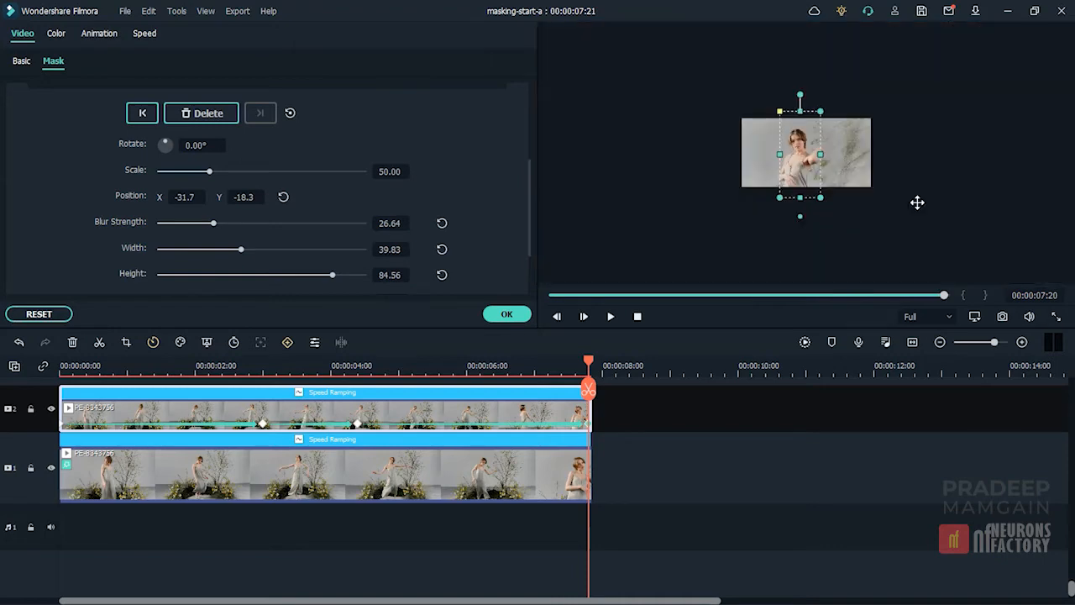
pyautogui.moveTo(332, 275); pyautogui.dragTo(296, 275)
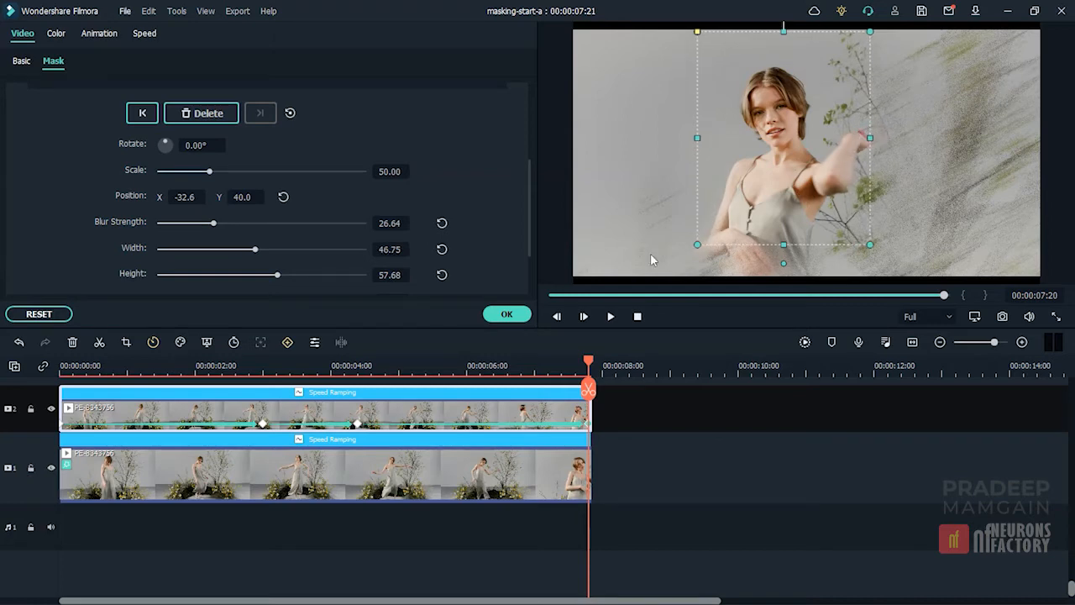
# - Render the timeline preview, then play and pause to review the moving mask
pyautogui.click(610, 316)
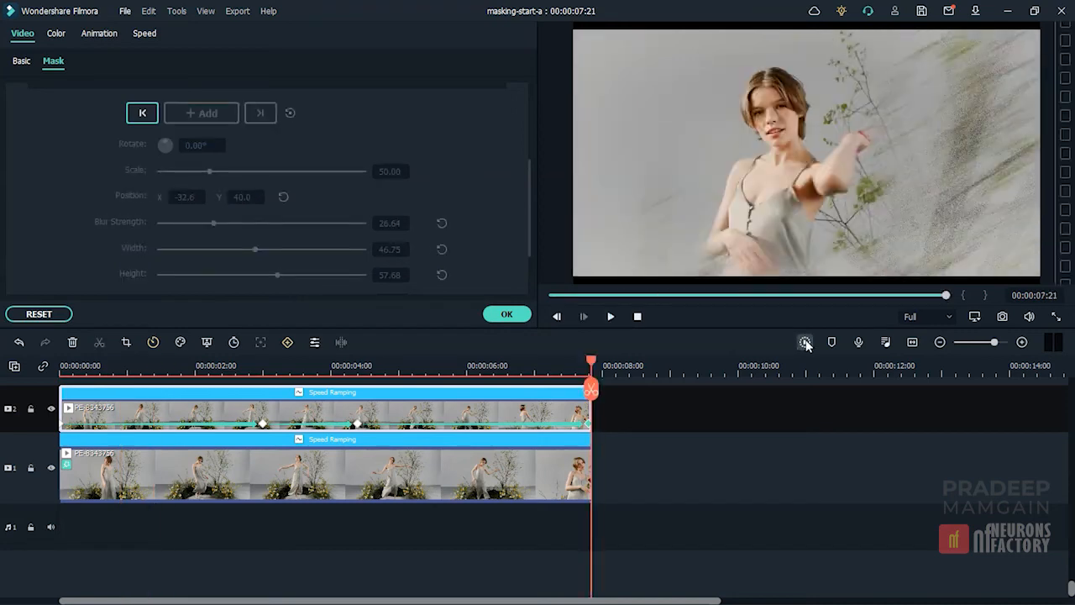
pyautogui.click(804, 342)
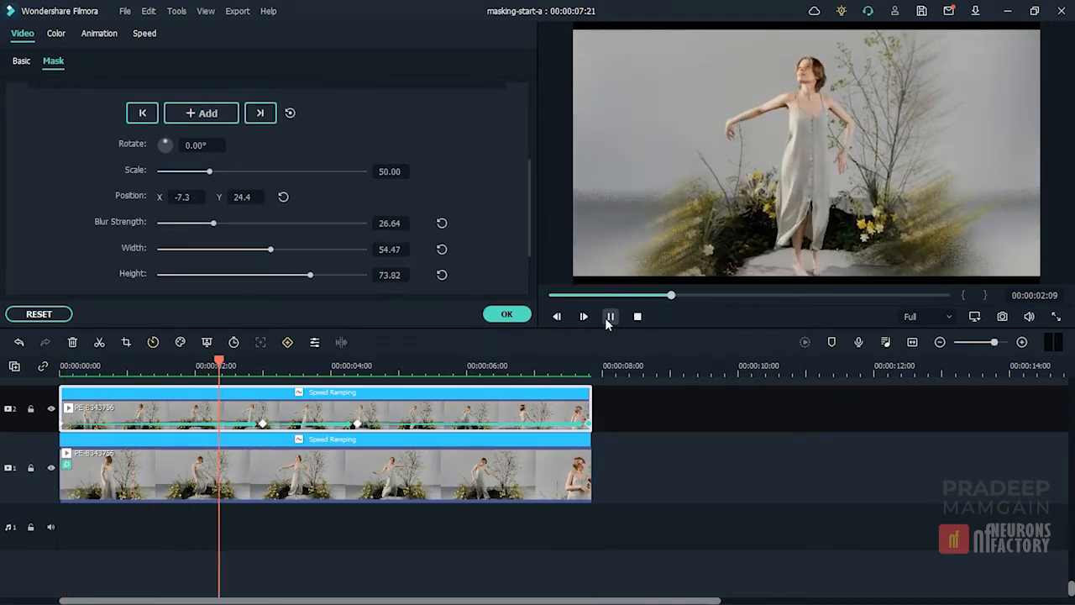
pyautogui.click(610, 317)
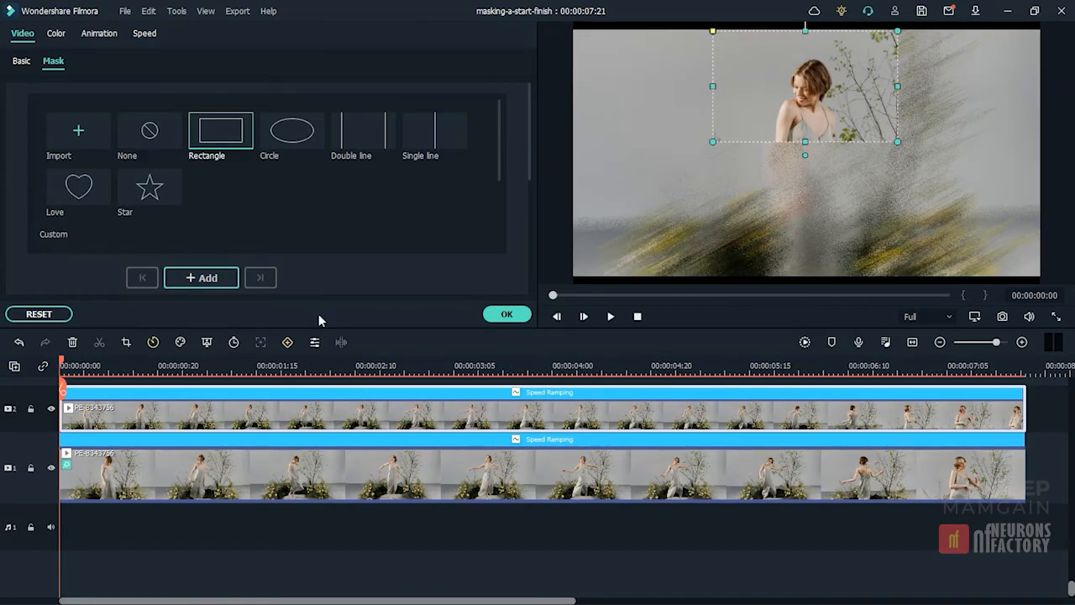
pyautogui.moveTo(160, 143)
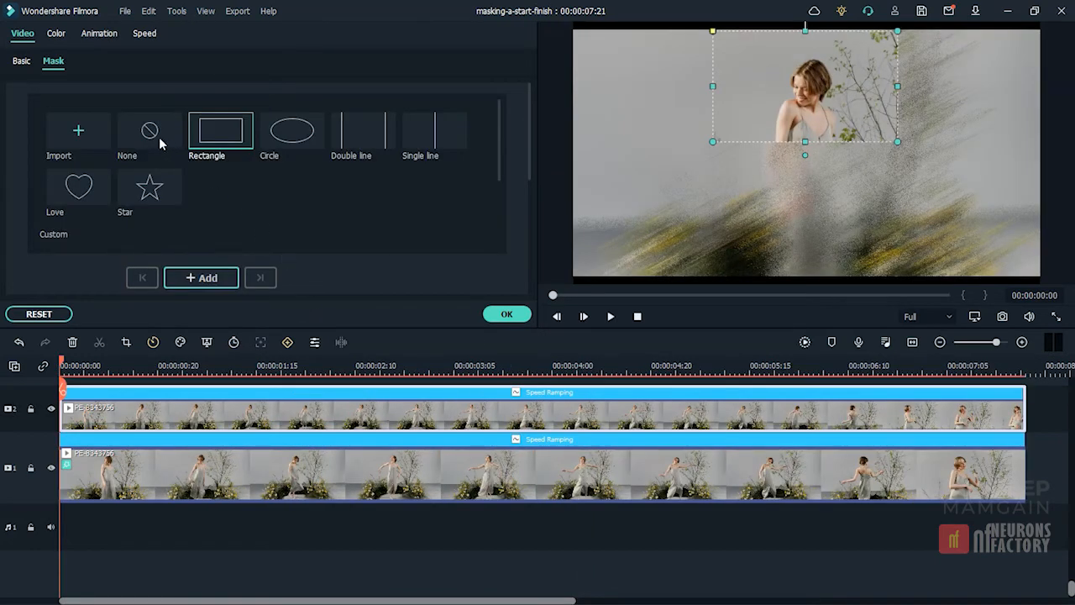
# - Remove the mask, then try Circle, Double line and Single line mask shapes
pyautogui.click(149, 134)
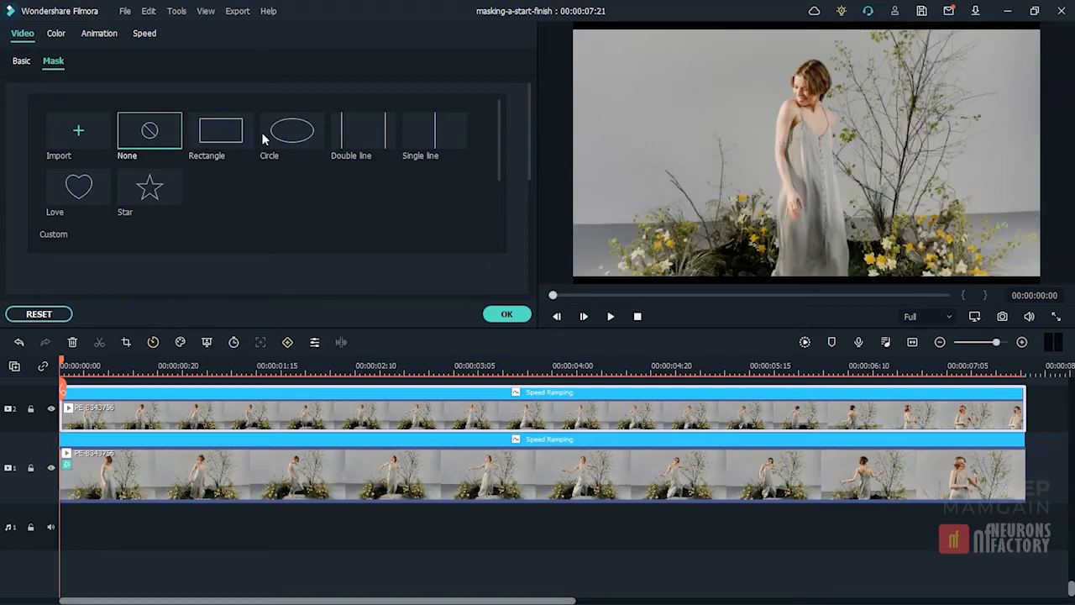
pyautogui.click(291, 131)
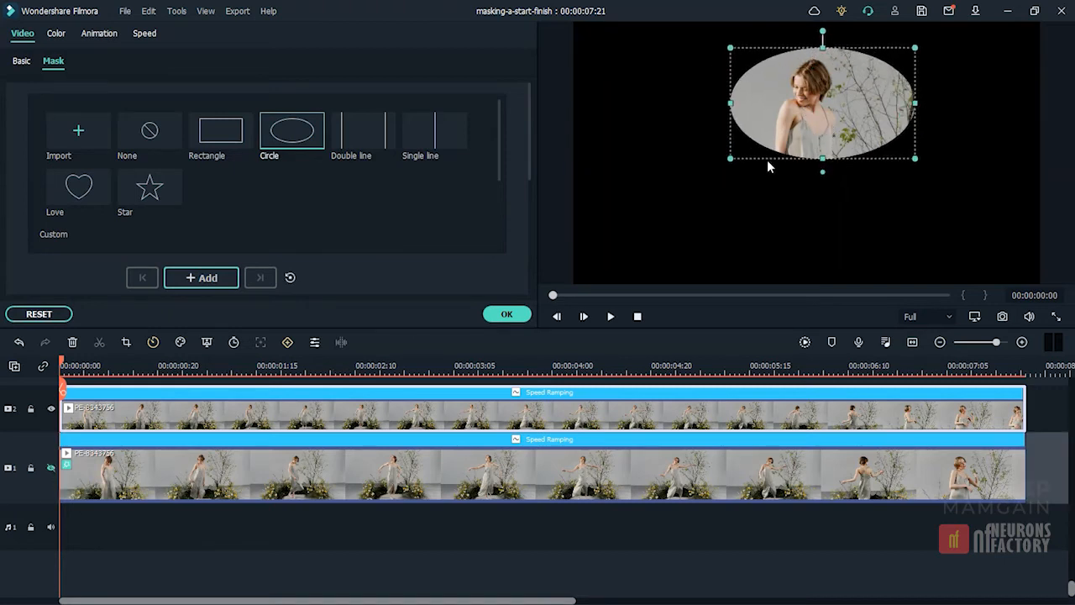
pyautogui.click(363, 130)
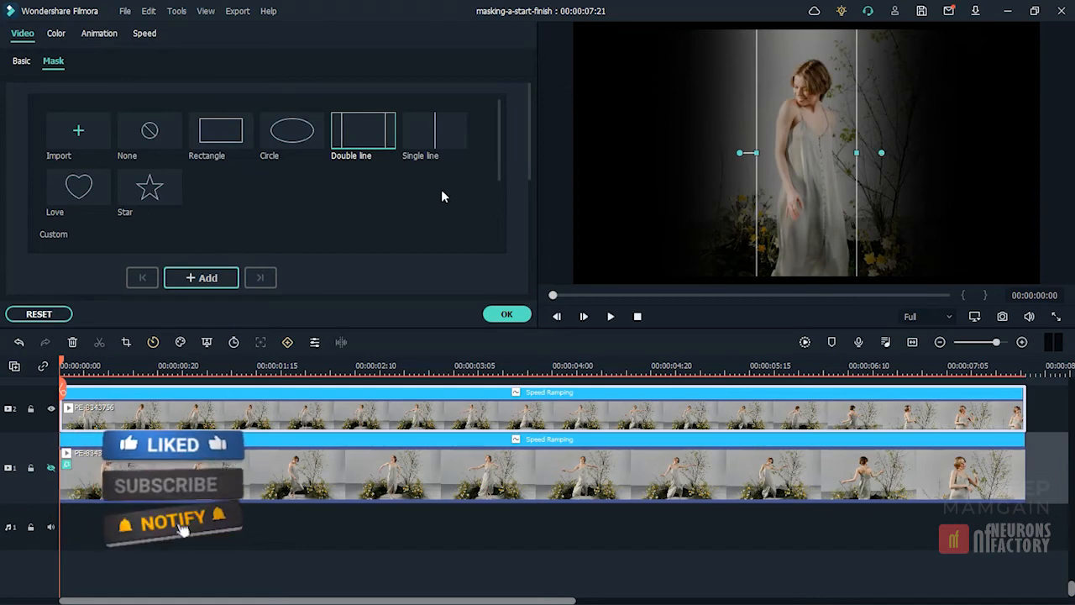
pyautogui.click(434, 131)
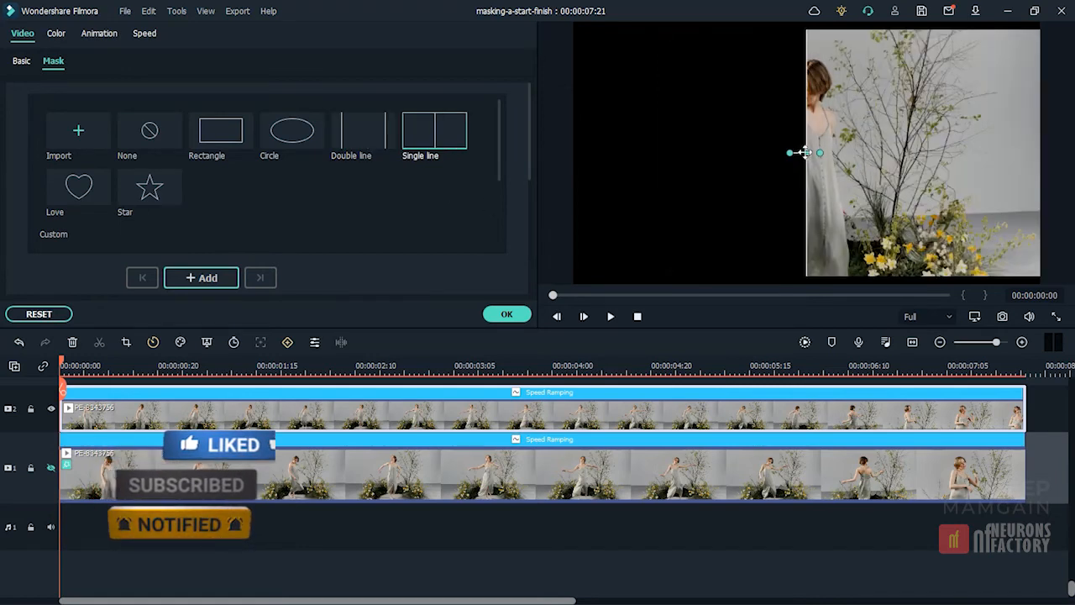
# - Level the single mask line horizontally, feather its edge, and move it lower in the frame
pyautogui.moveTo(805, 152); pyautogui.dragTo(804, 147)
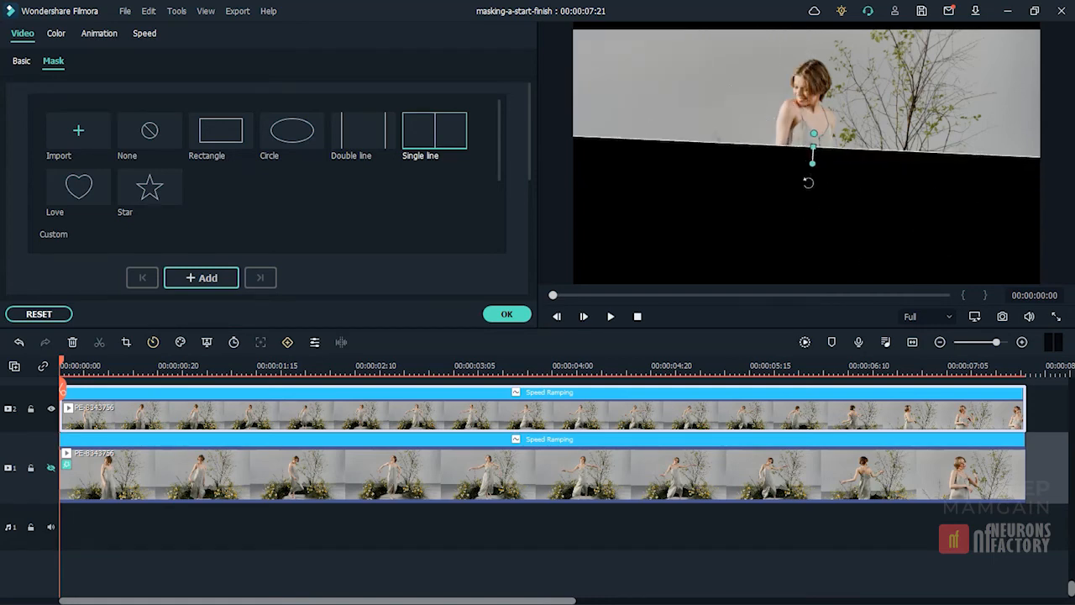
pyautogui.moveTo(813, 152); pyautogui.dragTo(813, 136)
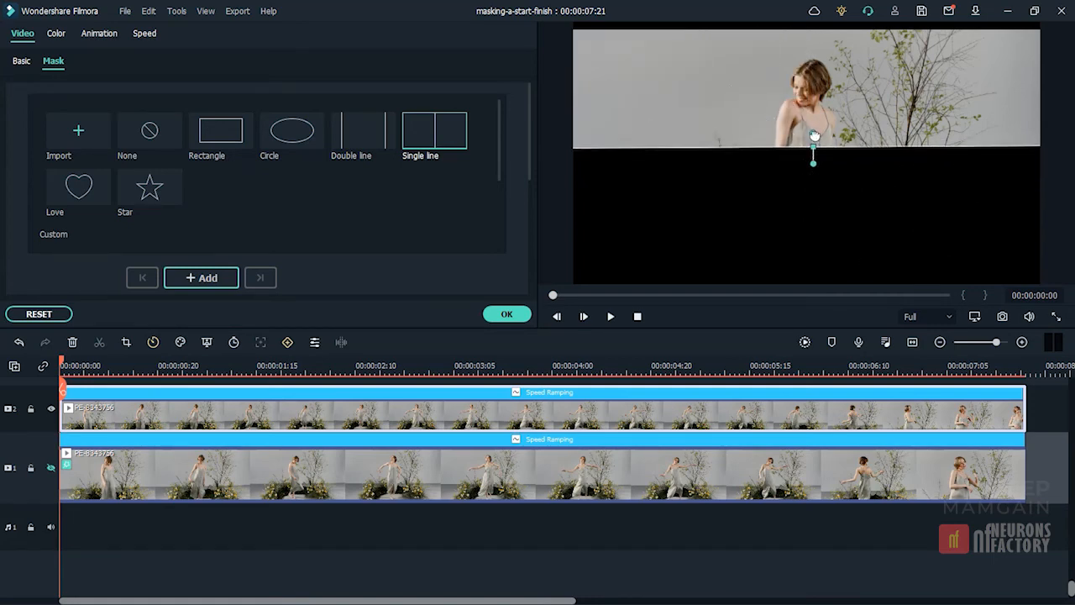
pyautogui.moveTo(812, 158); pyautogui.dragTo(812, 147)
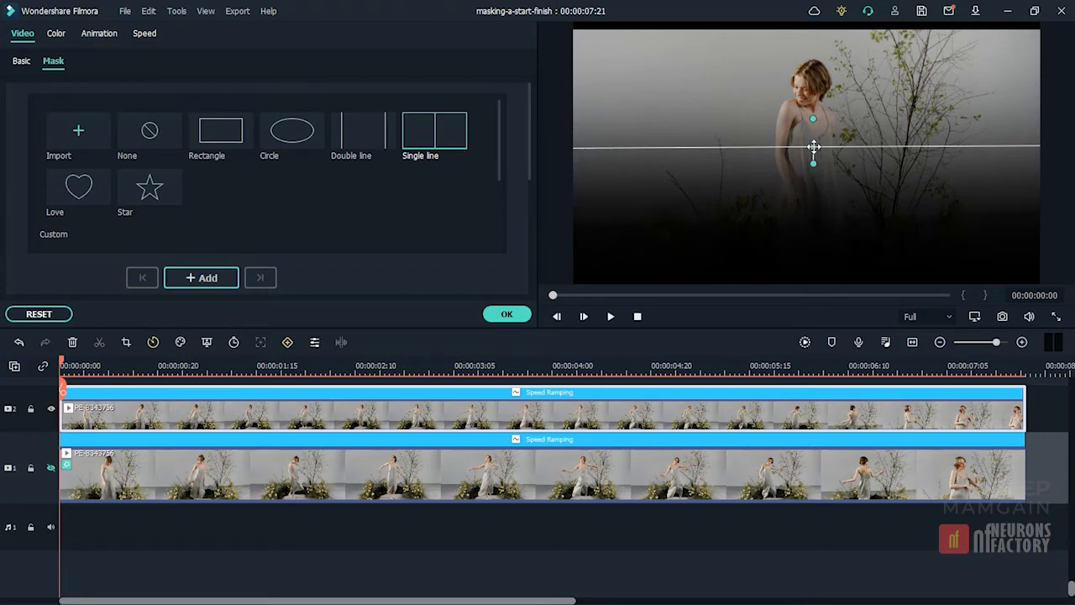
pyautogui.moveTo(812, 147); pyautogui.dragTo(832, 247)
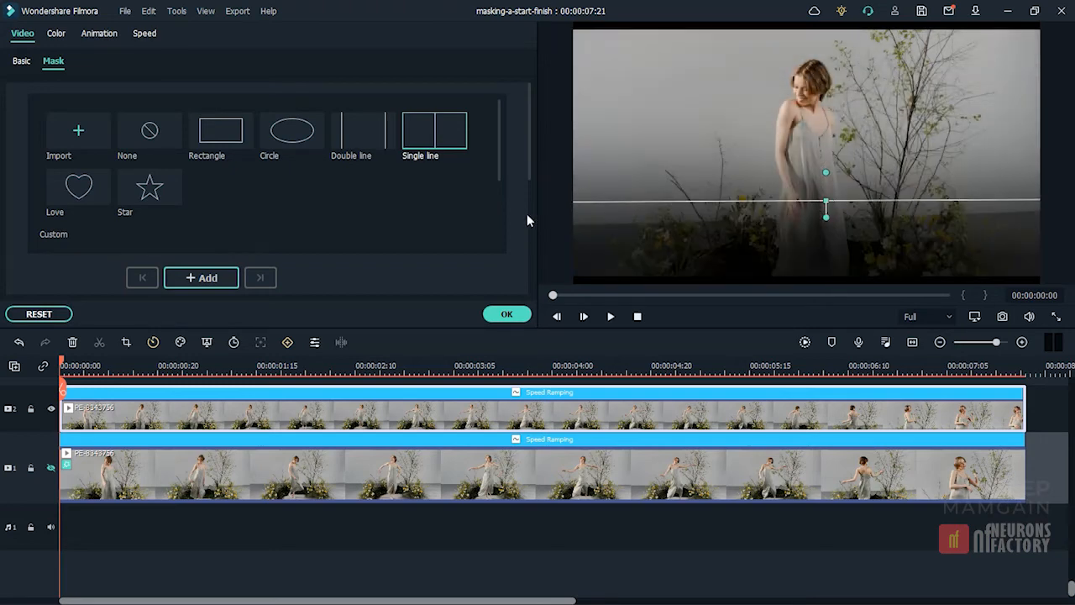
# - Apply and enlarge a heart mask, swap to the star mask, then start importing an image mask
pyautogui.click(78, 187)
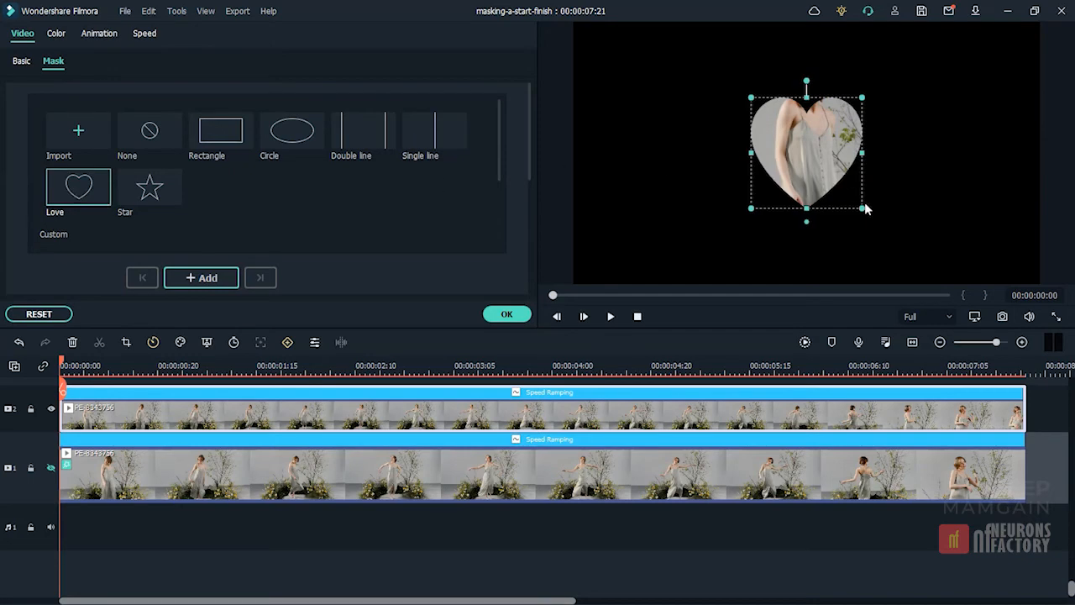
pyautogui.moveTo(861, 208); pyautogui.dragTo(883, 227)
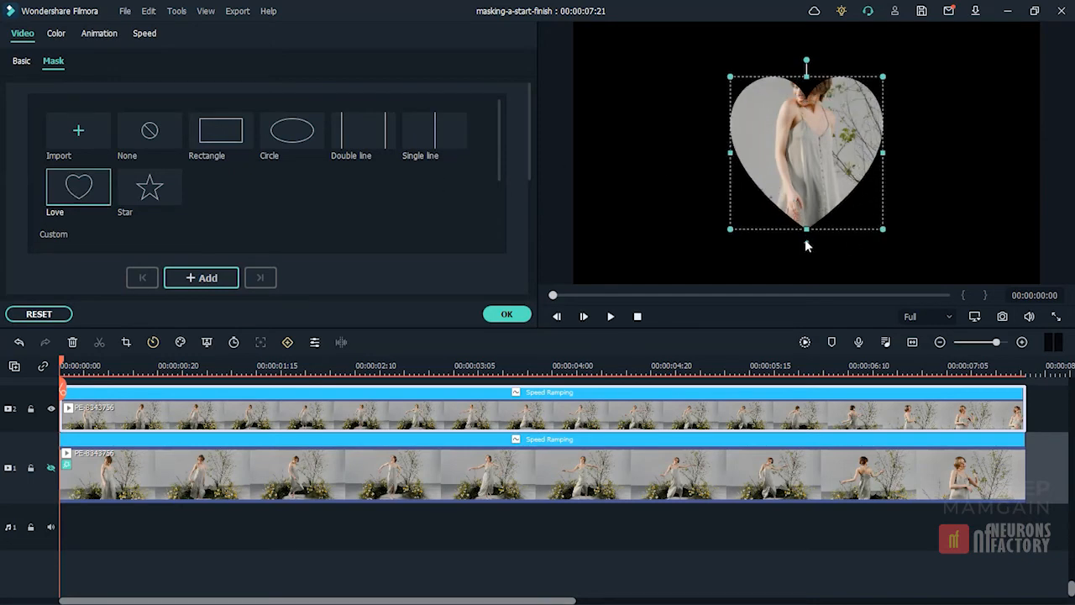
pyautogui.moveTo(809, 243)
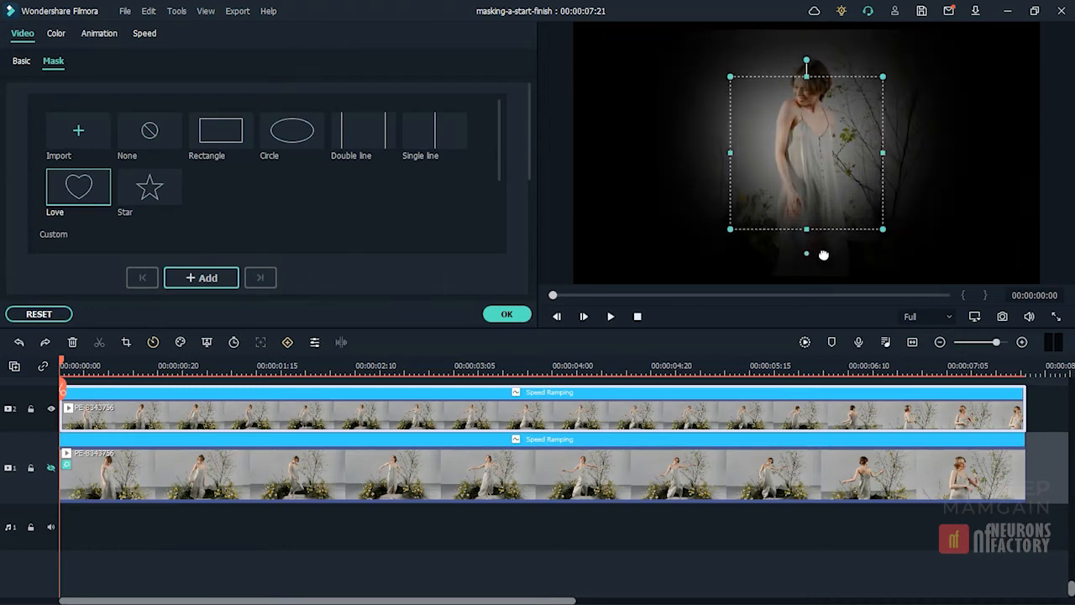
pyautogui.click(149, 186)
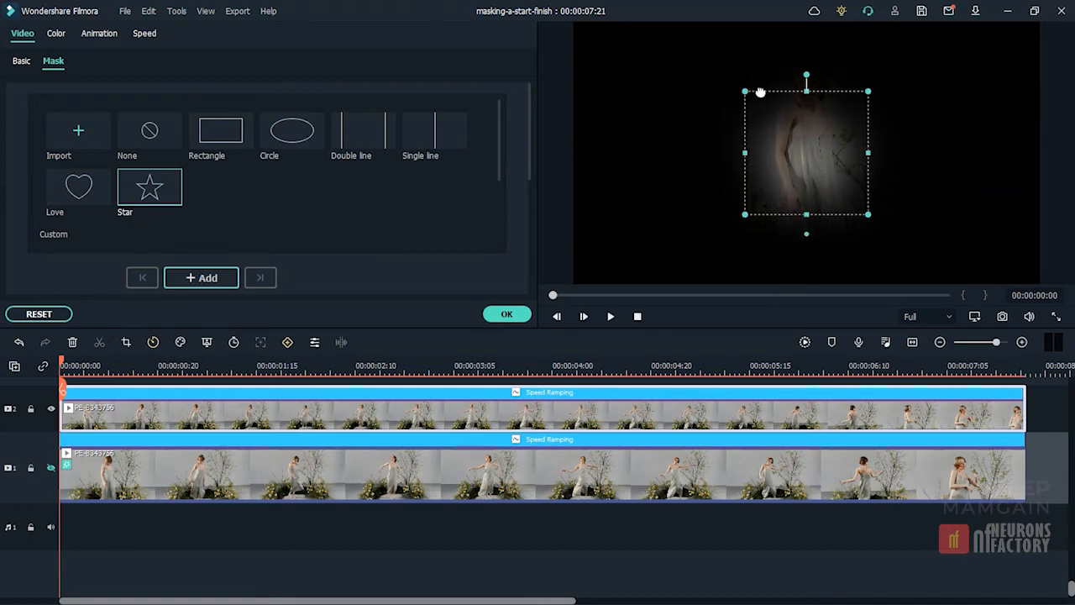
pyautogui.click(149, 186)
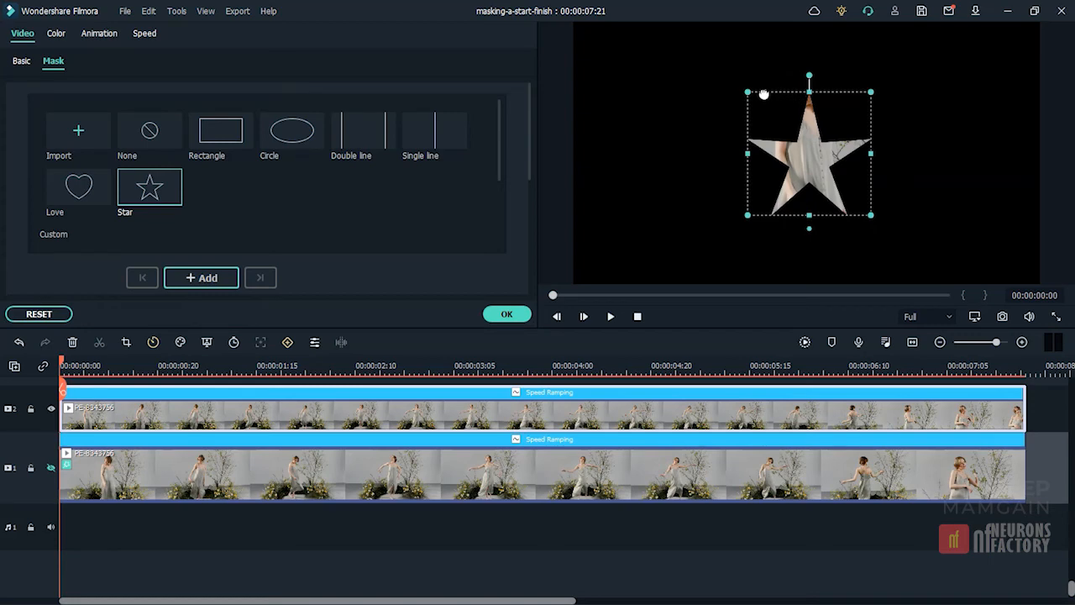
pyautogui.click(78, 130)
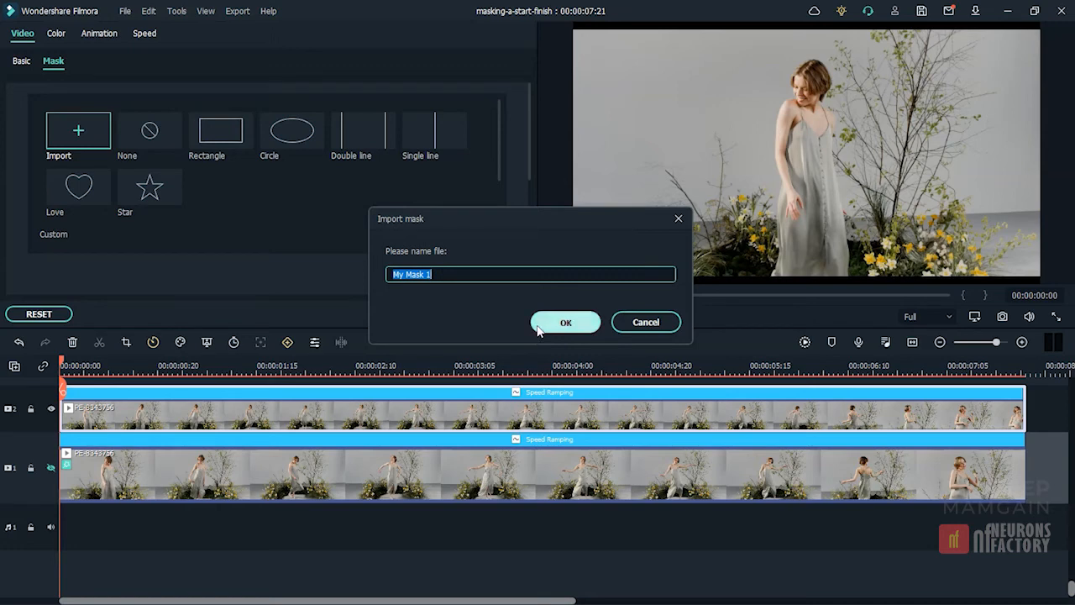
# - Save the imported image as mask preset 'My Mask 1' and apply it to the dancer clip
pyautogui.click(565, 322)
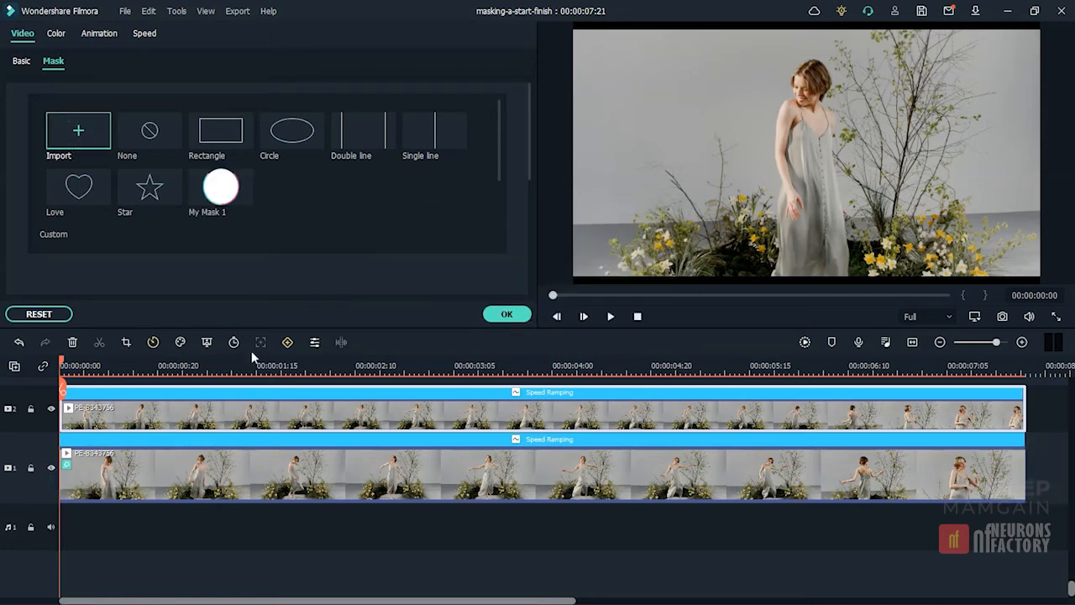
pyautogui.click(220, 187)
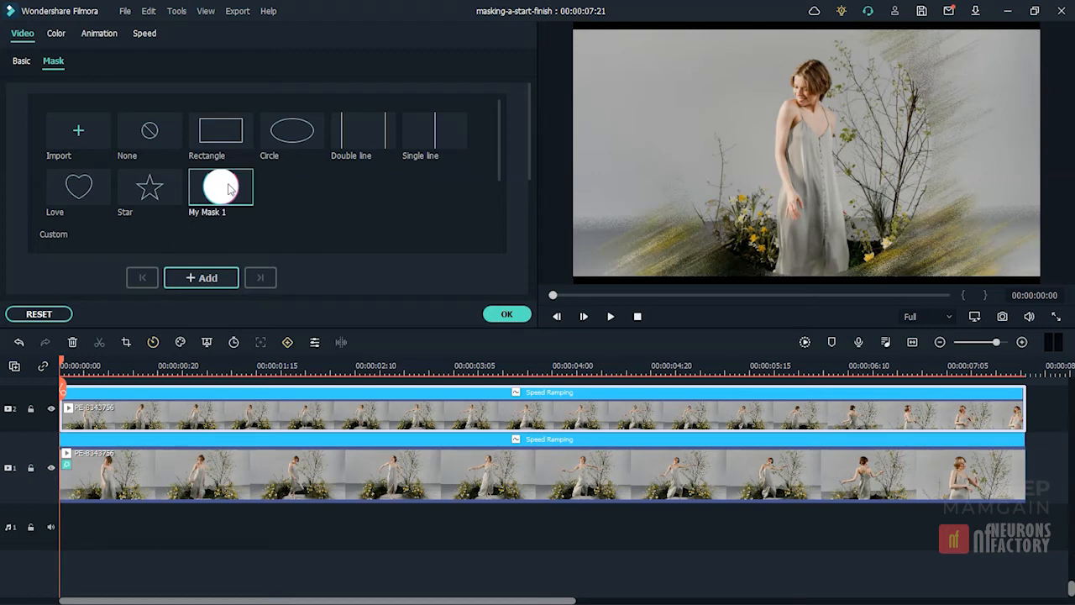
pyautogui.click(507, 314)
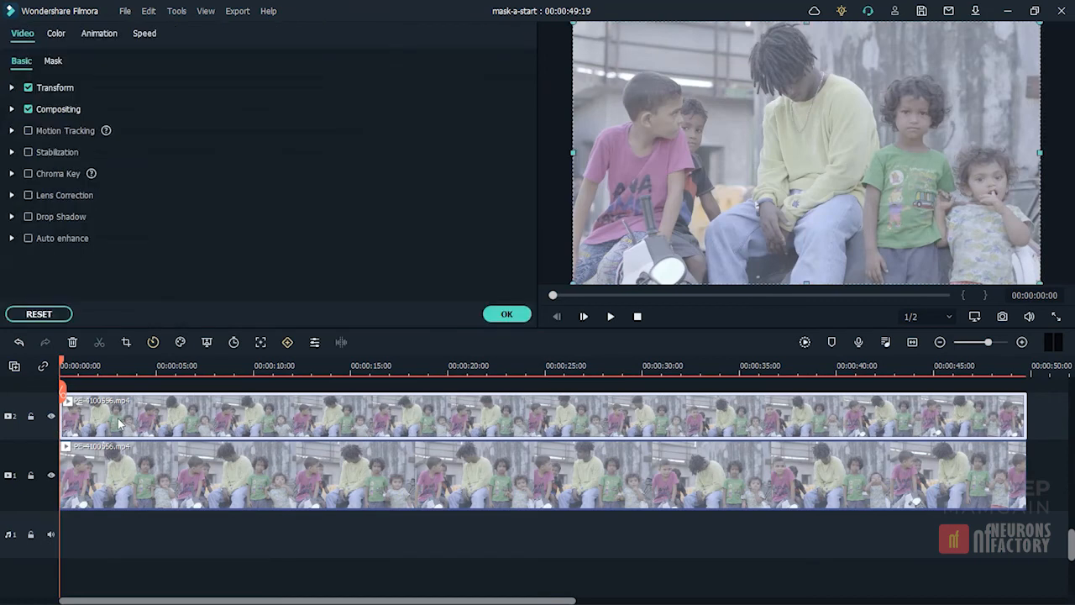
# - Apply a Single line mask to the top children clip and scrub the playhead forward
pyautogui.click(53, 61)
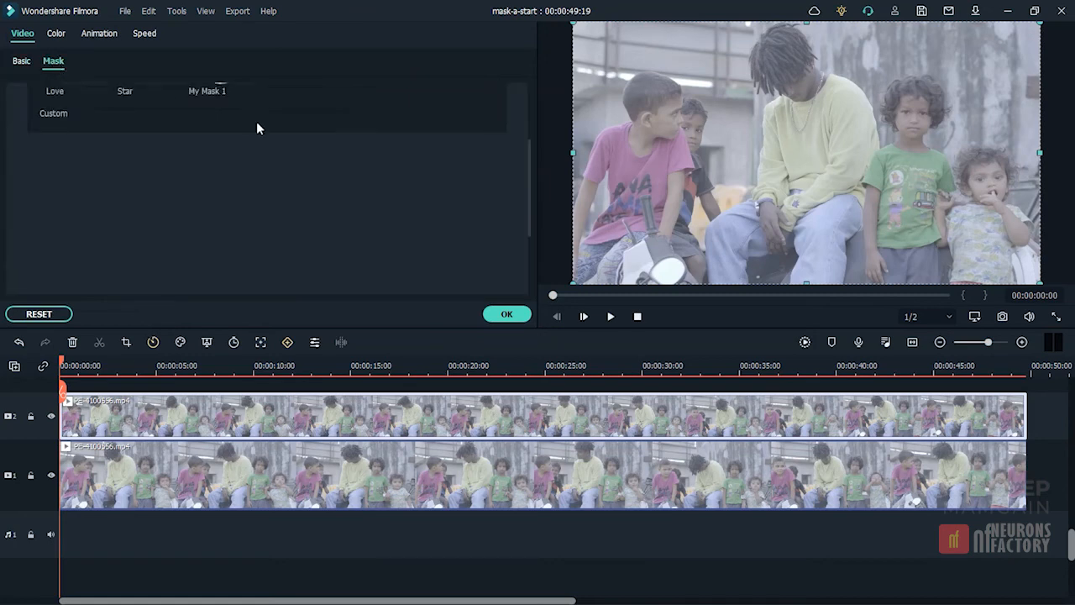
pyautogui.click(420, 130)
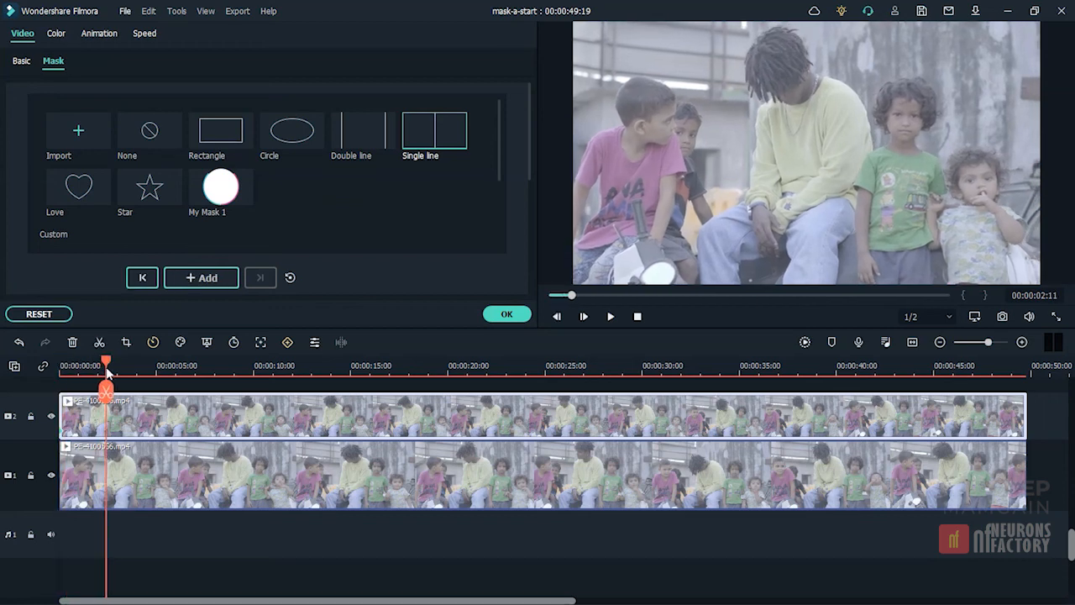
pyautogui.moveTo(107, 361); pyautogui.dragTo(120, 361)
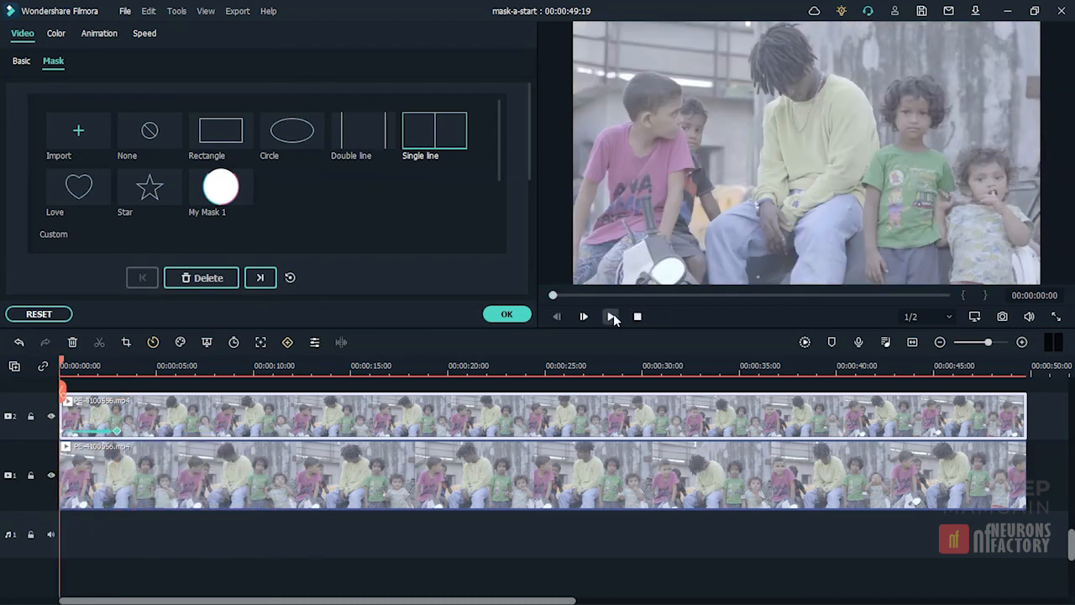
pyautogui.click(584, 316)
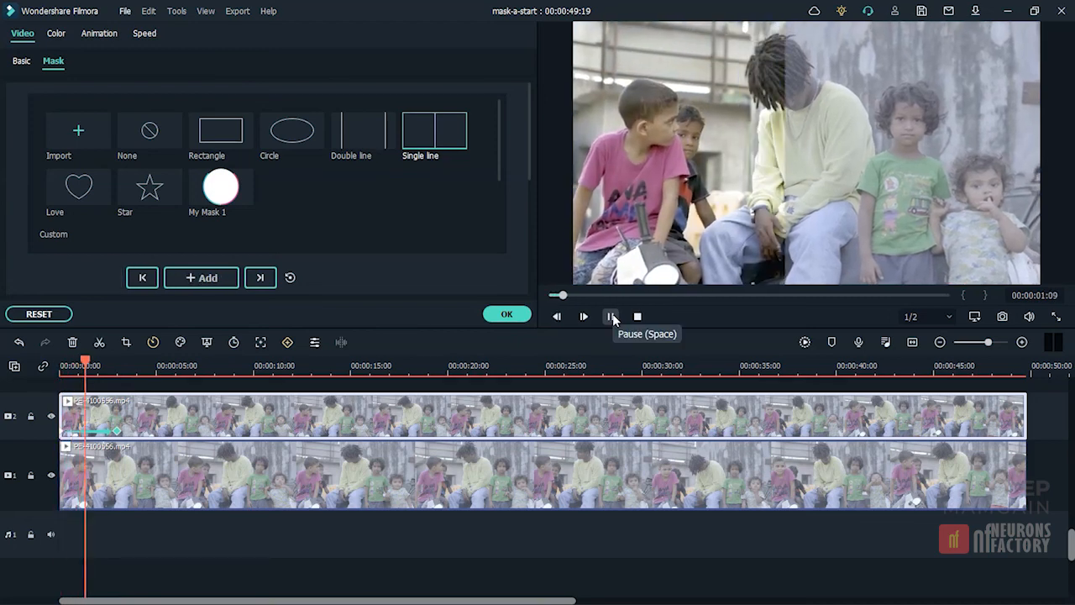
pyautogui.click(135, 365)
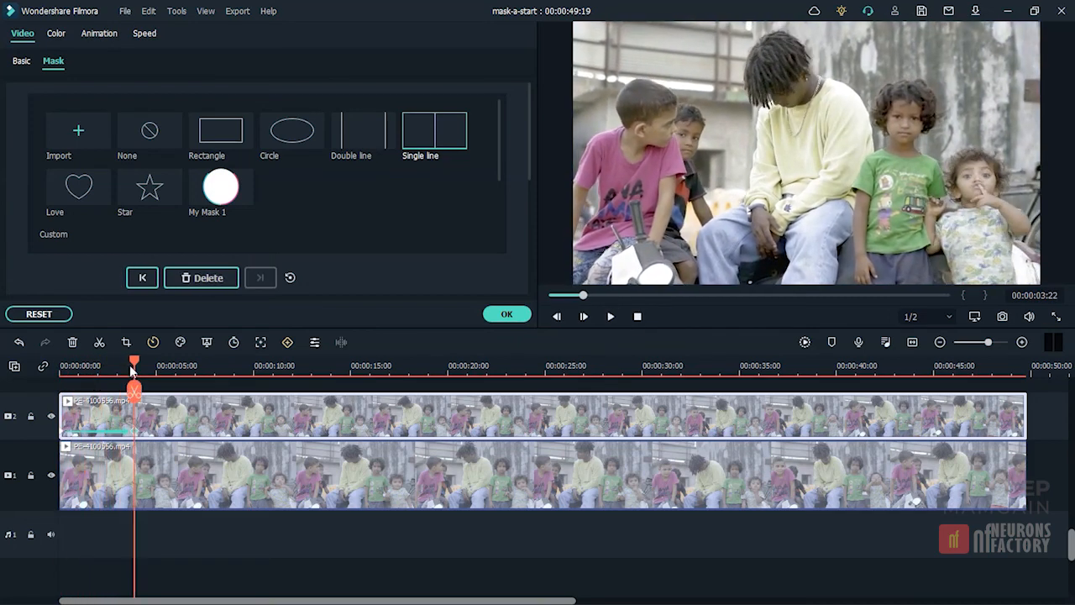